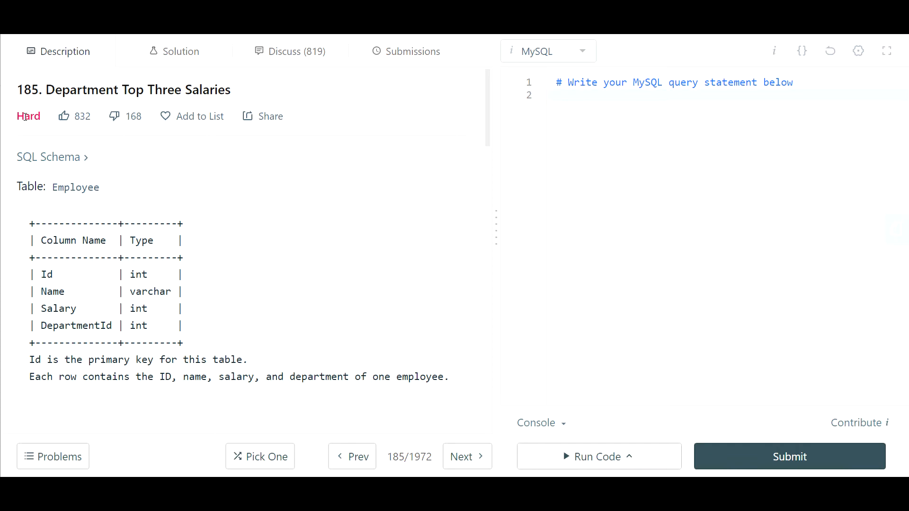
pyautogui.moveTo(107, 153)
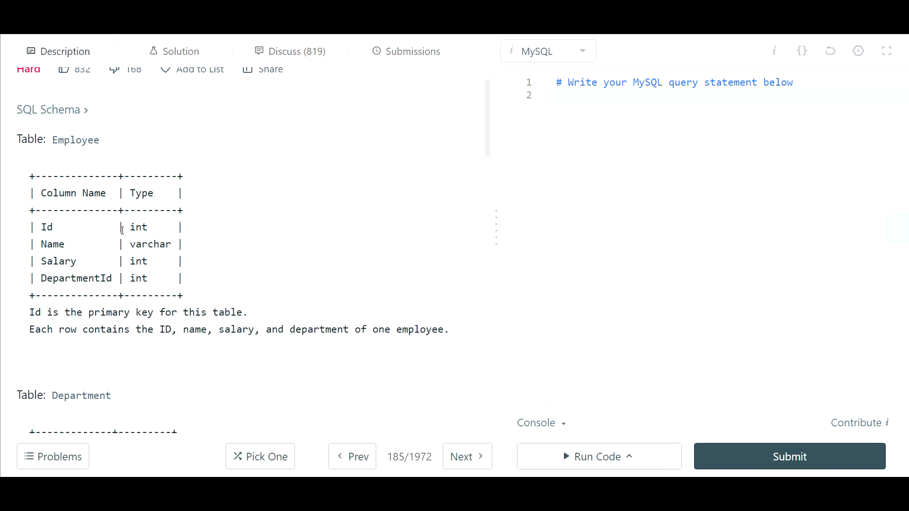
# Highlight the Name and DepartmentId schema columns, then scroll down to the example tables.
pyautogui.doubleClick(46, 227)
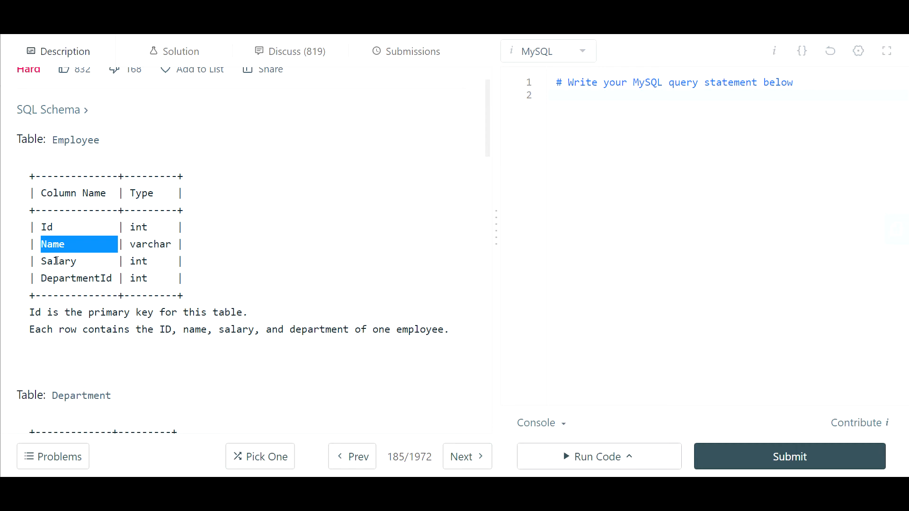
pyautogui.doubleClick(77, 279)
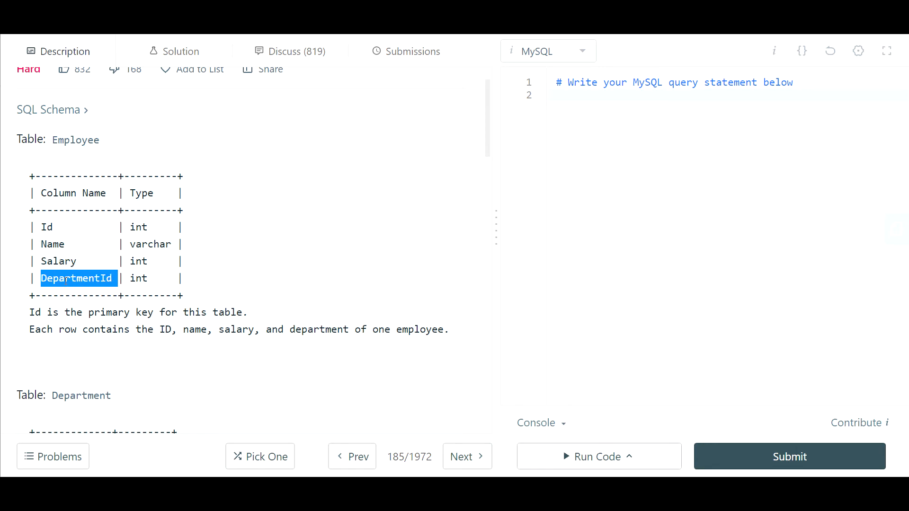
pyautogui.scroll(-3)
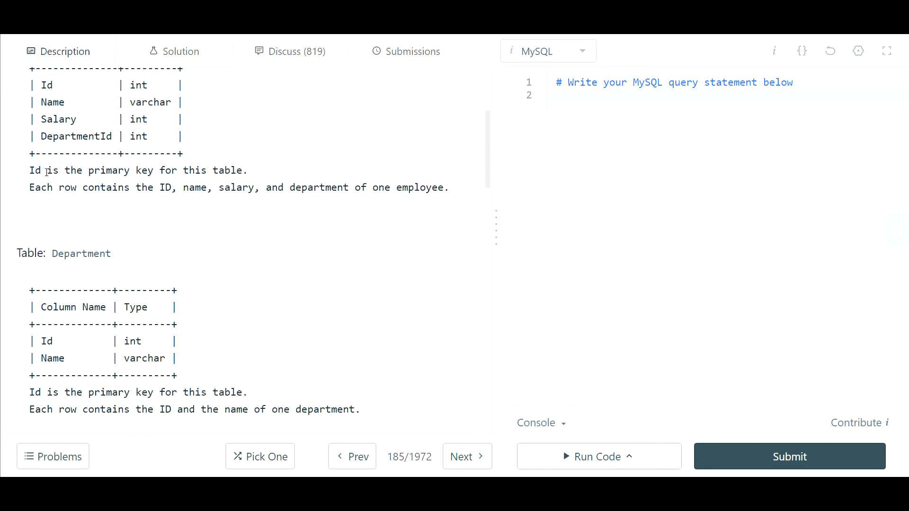
pyautogui.scroll(-3)
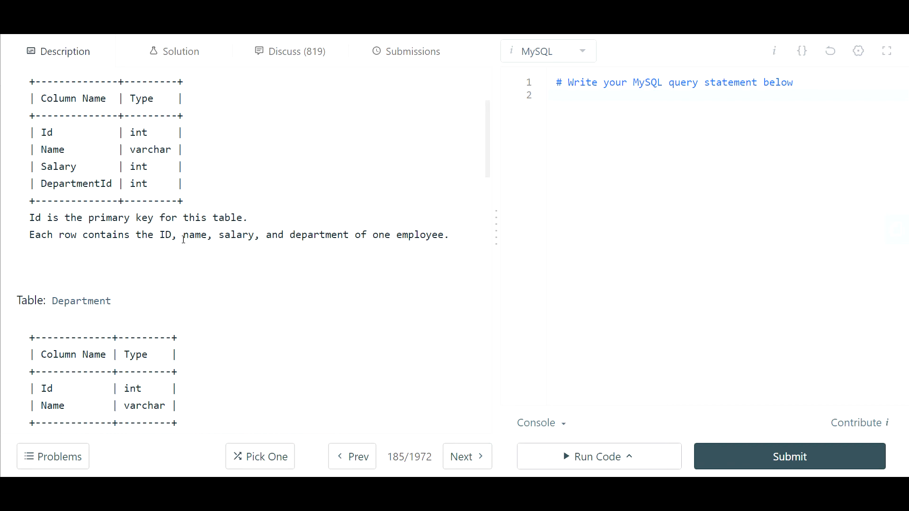
pyautogui.scroll(-3)
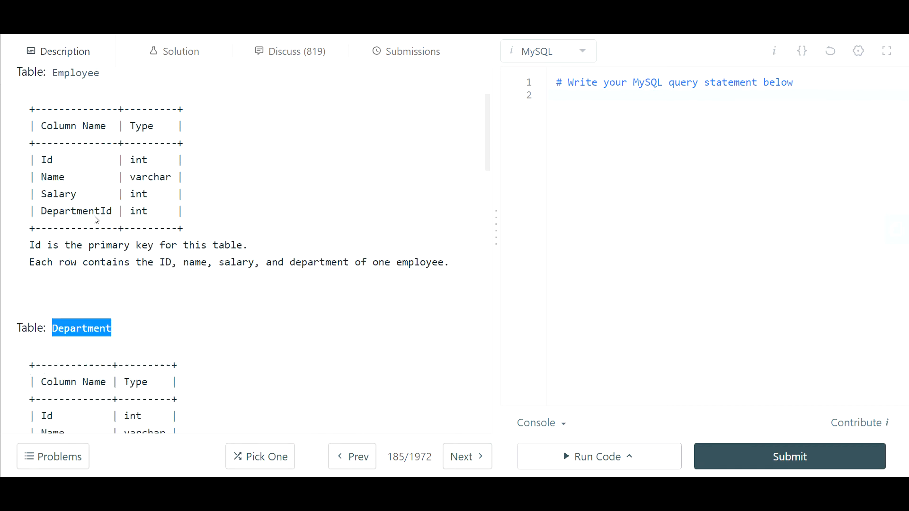
pyautogui.scroll(-3)
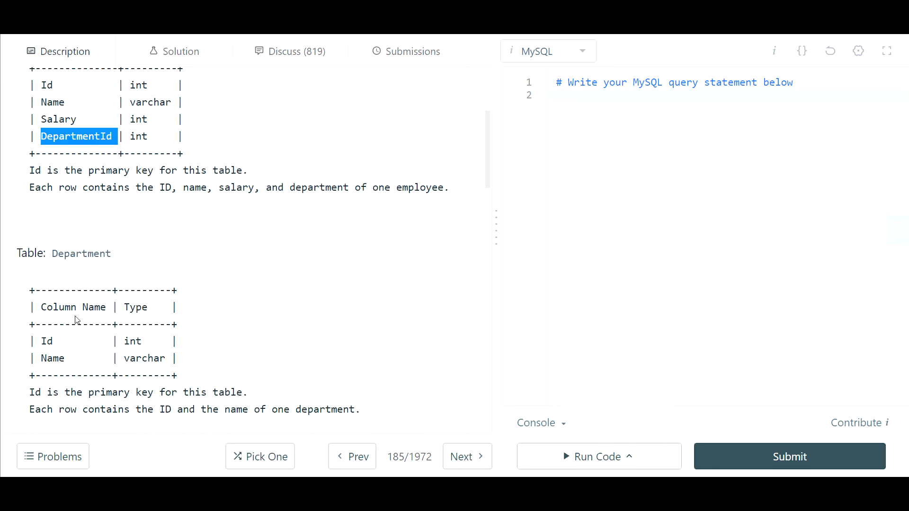
pyautogui.scroll(-3)
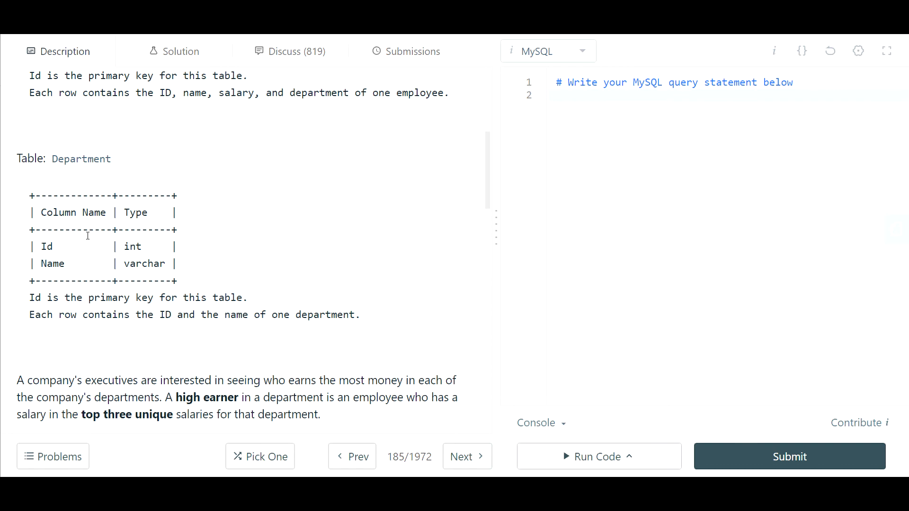
pyautogui.scroll(-3)
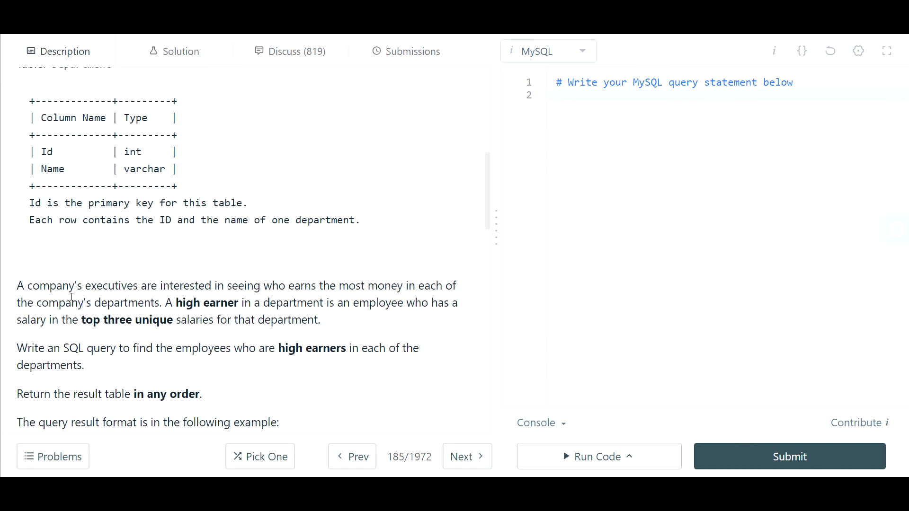
pyautogui.scroll(-3)
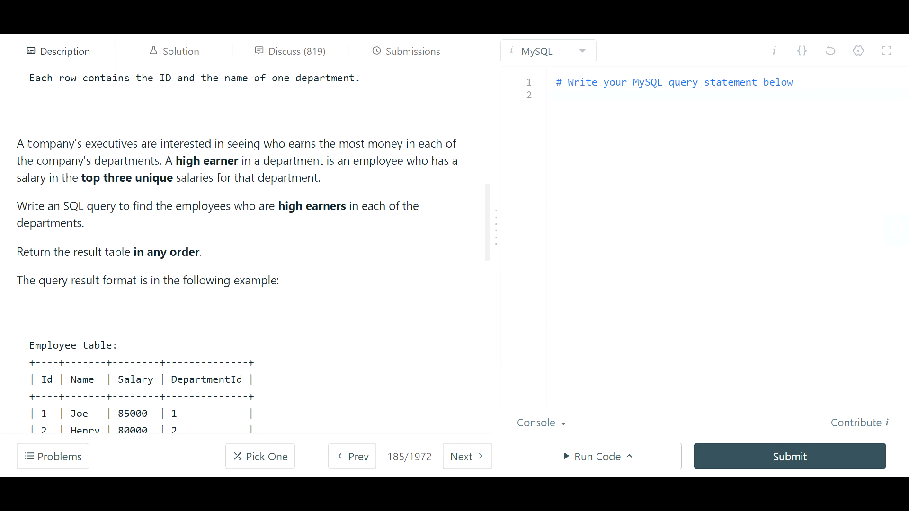
pyautogui.moveTo(204, 154)
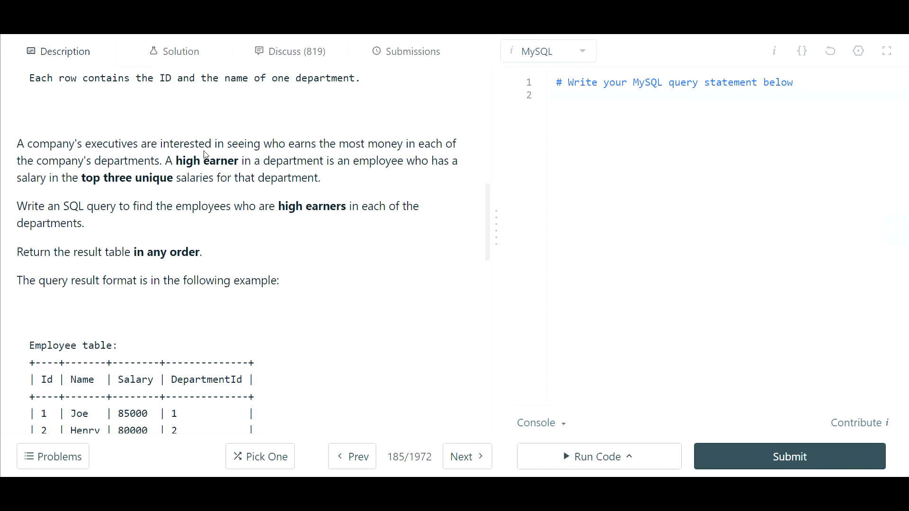
pyautogui.moveTo(295, 145)
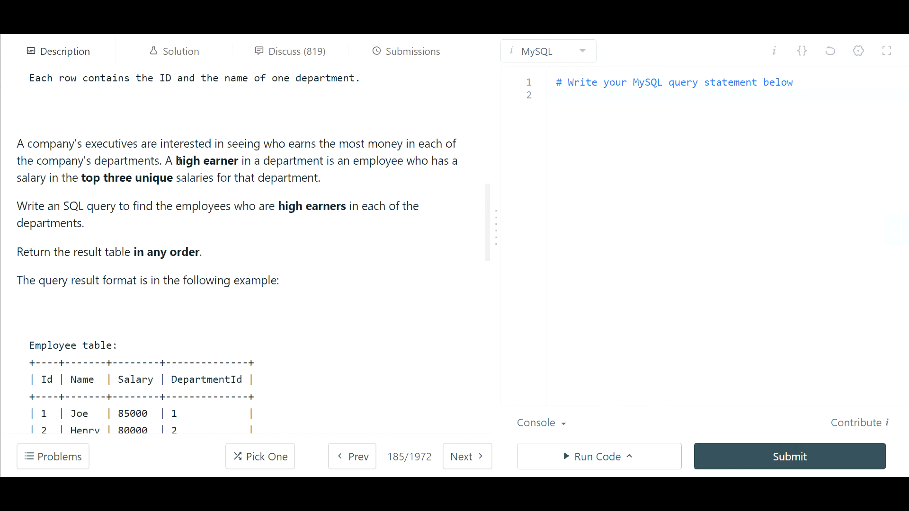
# Highlight the phrase 'top three' in the task description.
pyautogui.doubleClick(206, 161)
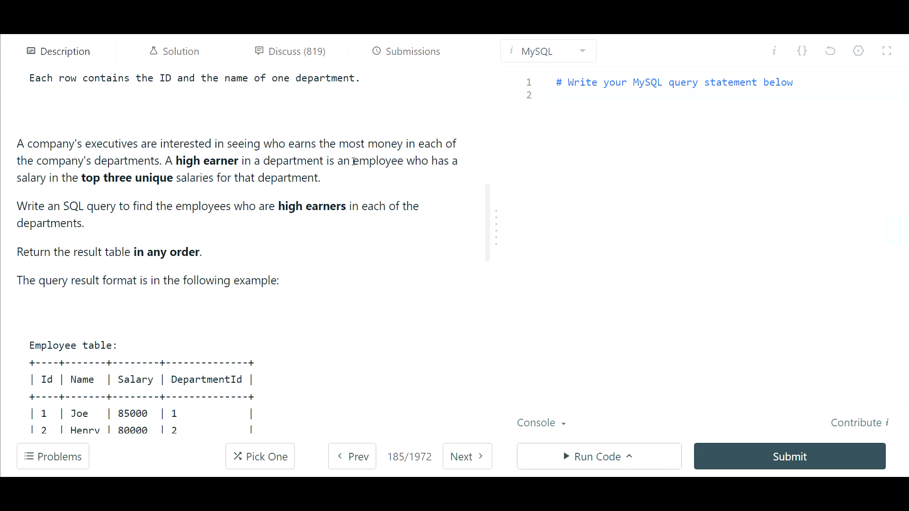
pyautogui.moveTo(47, 183)
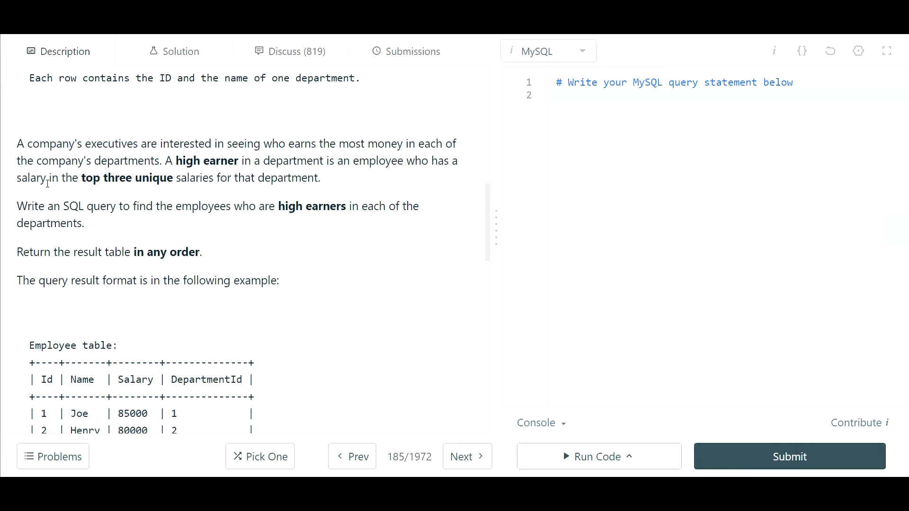
pyautogui.moveTo(235, 182)
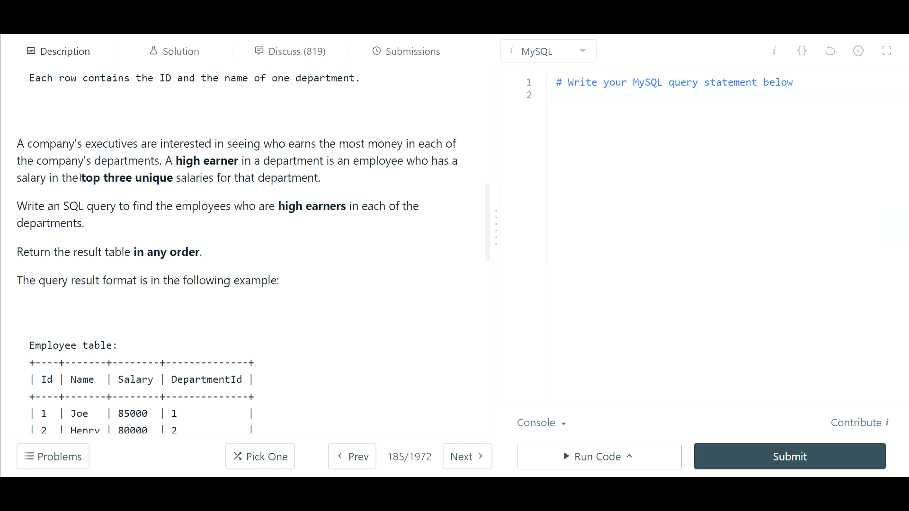
pyautogui.moveTo(82, 178); pyautogui.dragTo(128, 178)
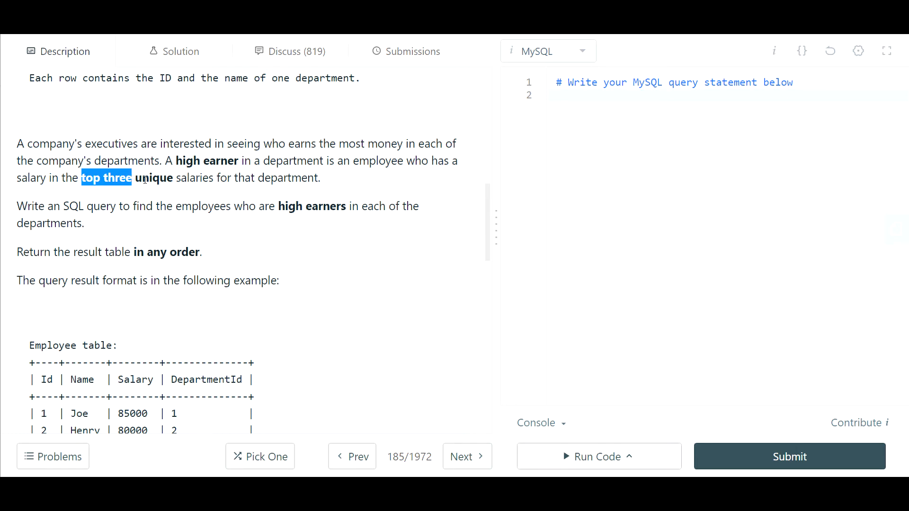
pyautogui.moveTo(143, 194)
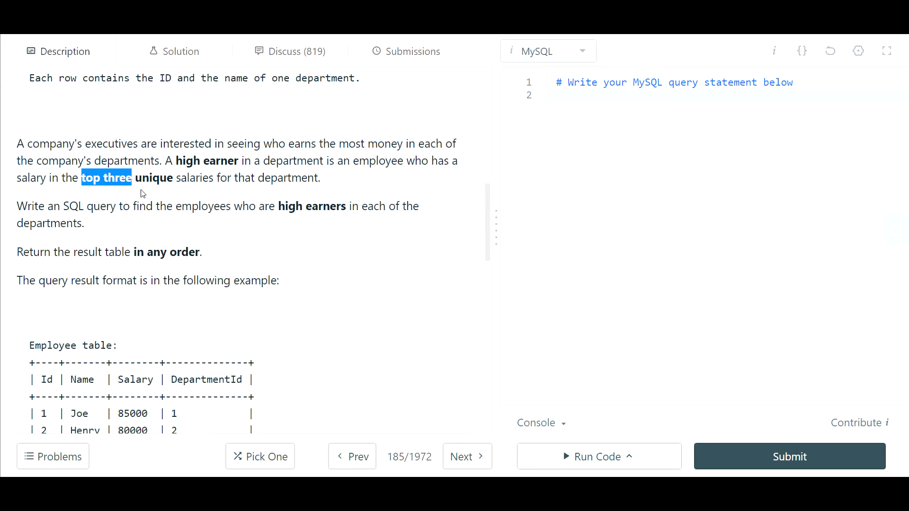
pyautogui.scroll(-3)
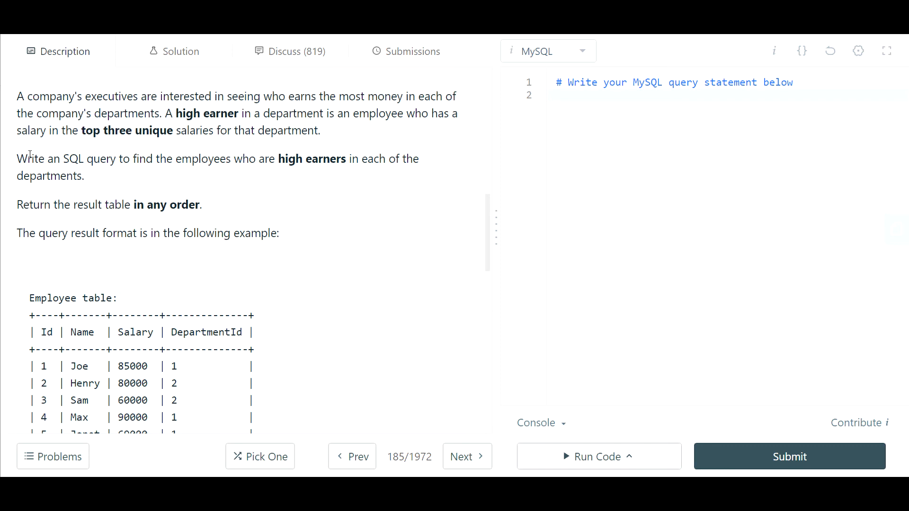
# Write a planning comment listing the output columns Department, Employee, Salary.
pyautogui.click(557, 95)
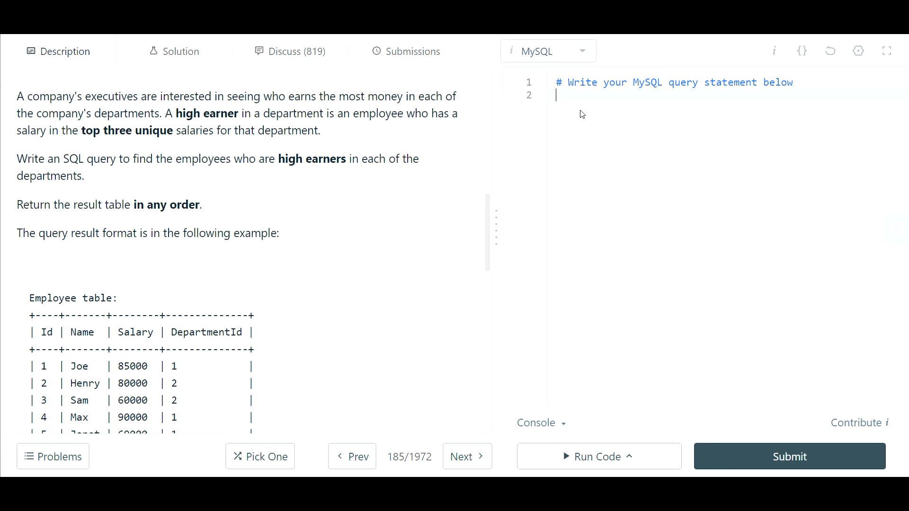
pyautogui.write('--')
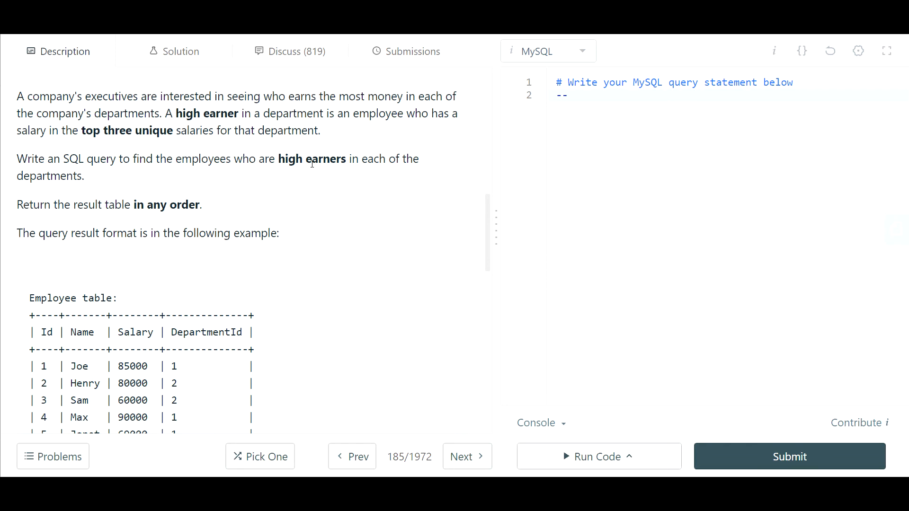
pyautogui.moveTo(327, 175)
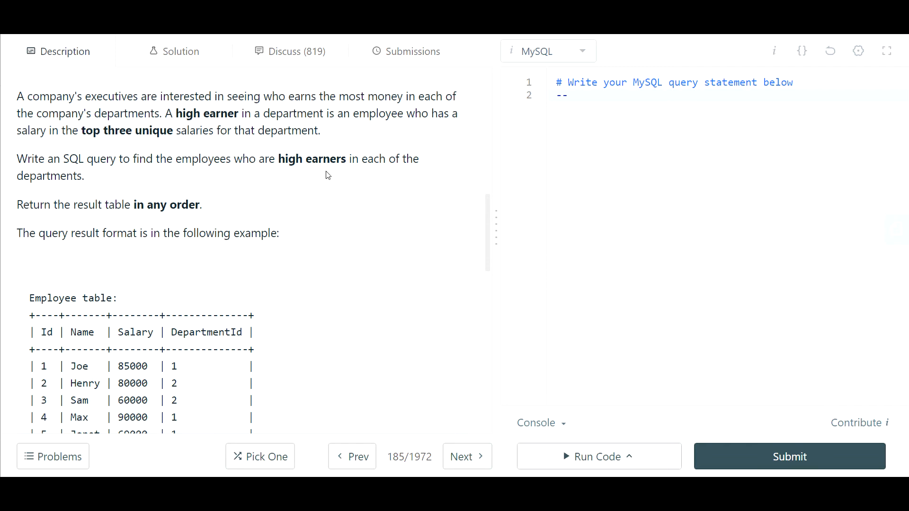
pyautogui.moveTo(75, 216)
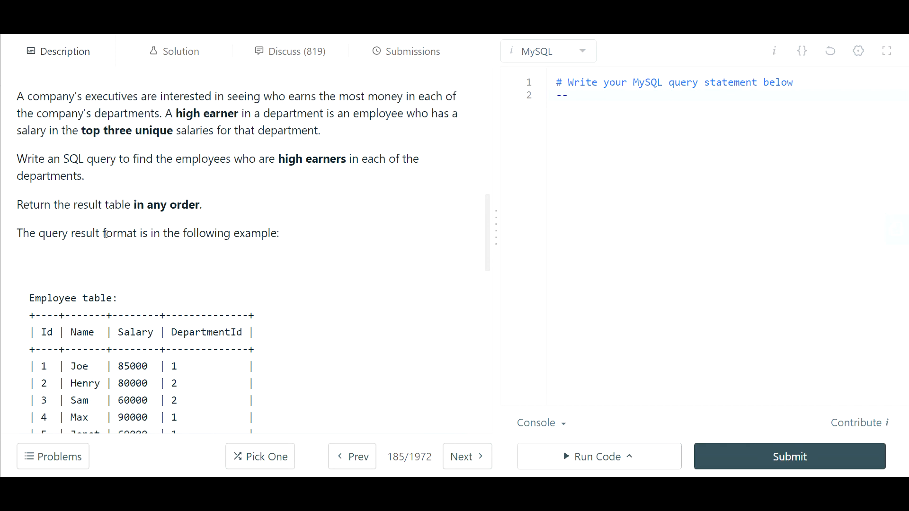
pyautogui.scroll(-3)
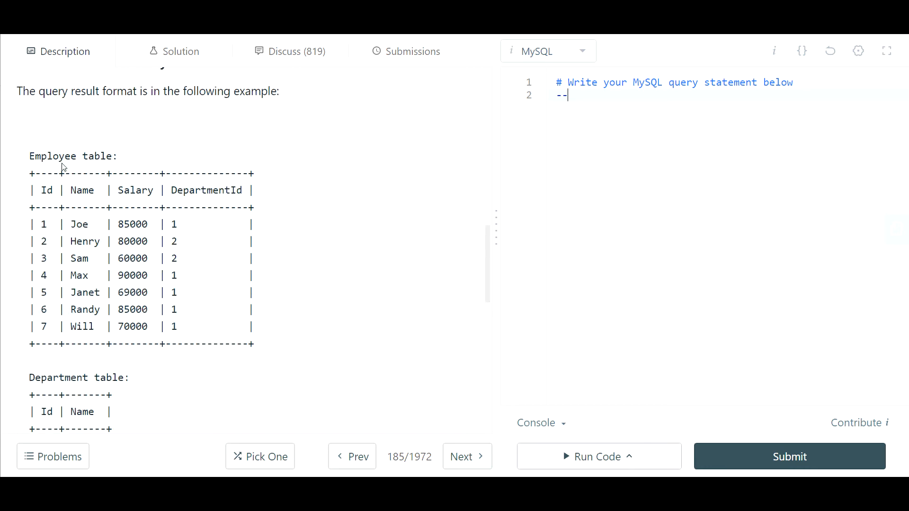
pyautogui.scroll(-3)
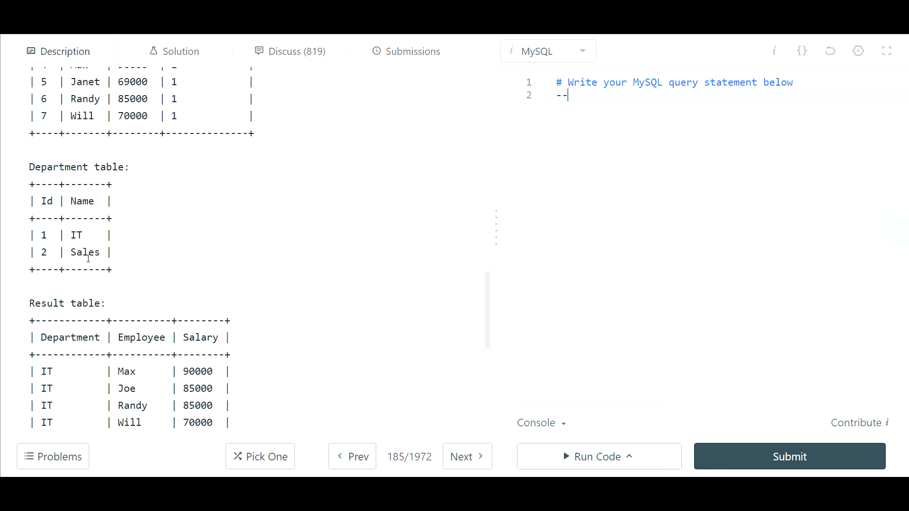
pyautogui.scroll(-3)
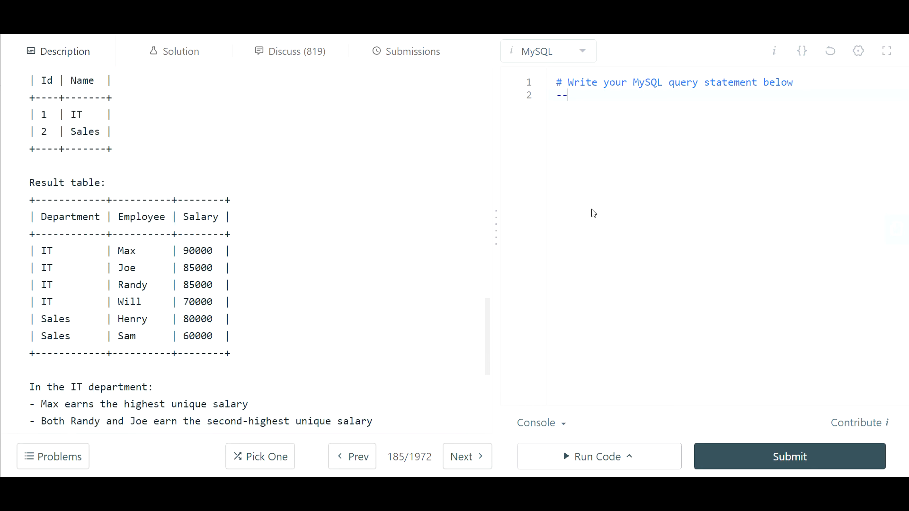
pyautogui.write('Department,')
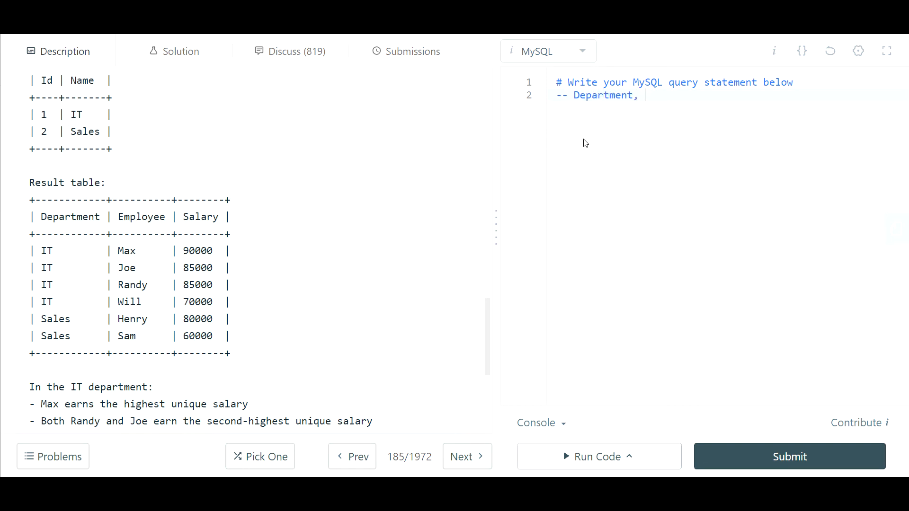
pyautogui.write('Employee')
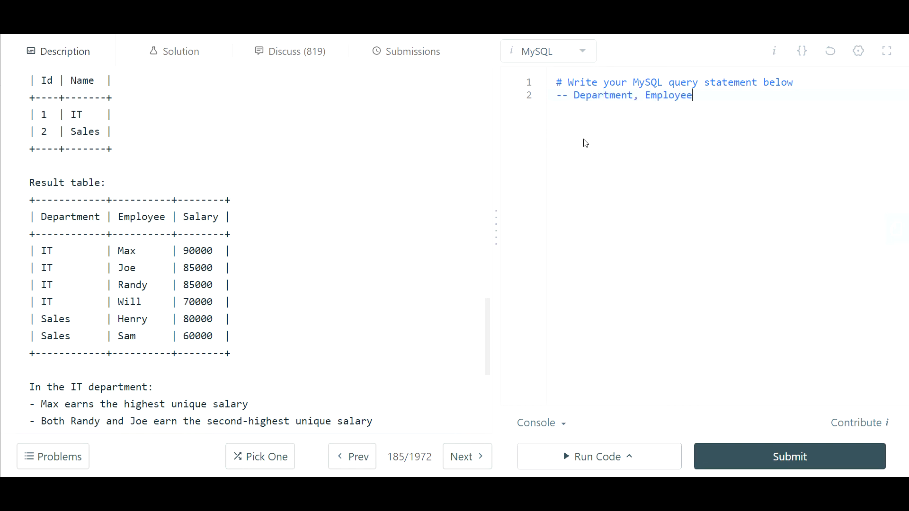
pyautogui.write(', Salaru')
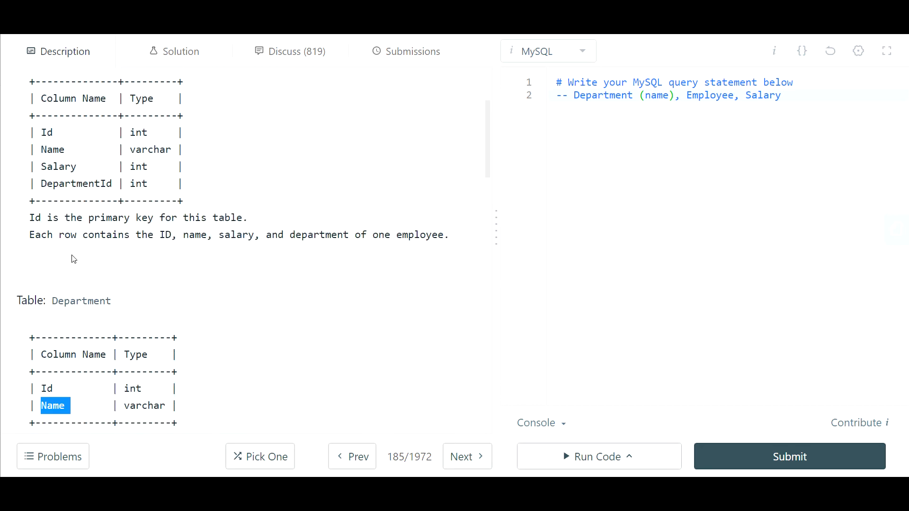
pyautogui.scroll(-3)
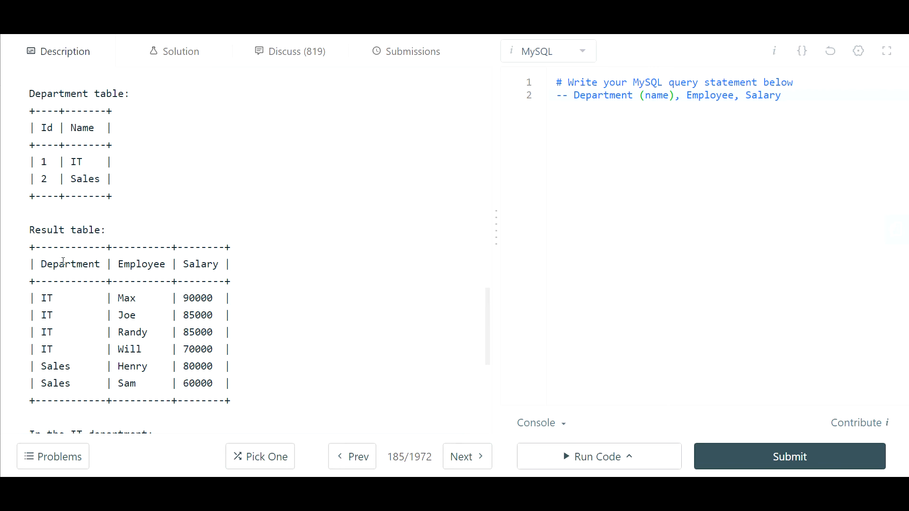
pyautogui.moveTo(116, 298)
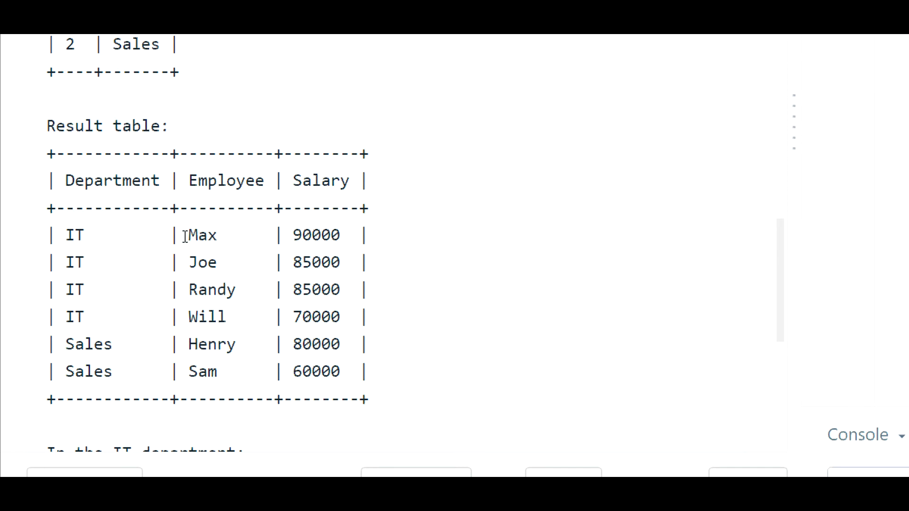
pyautogui.moveTo(254, 254)
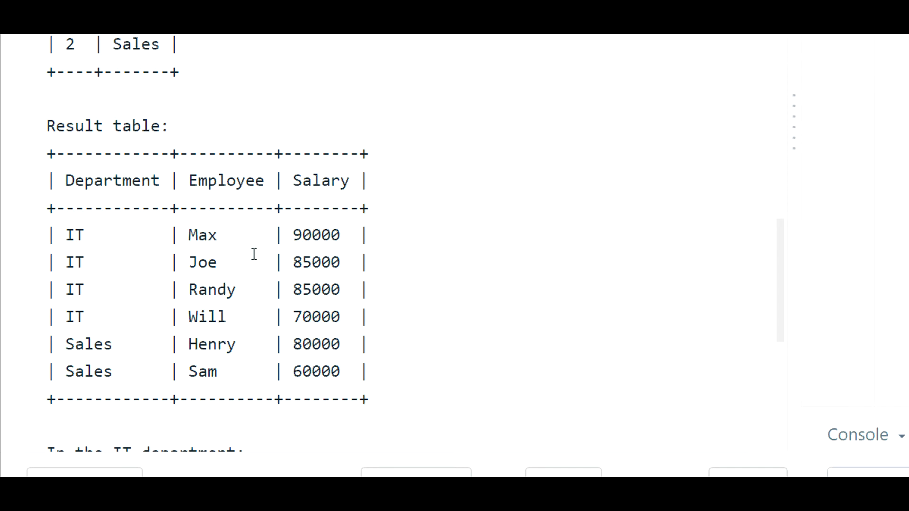
pyautogui.moveTo(293, 240)
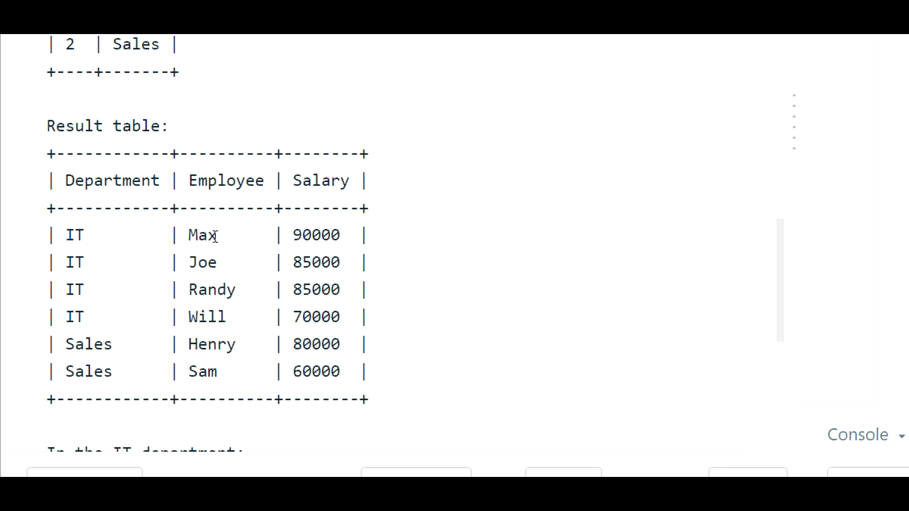
pyautogui.doubleClick(315, 235)
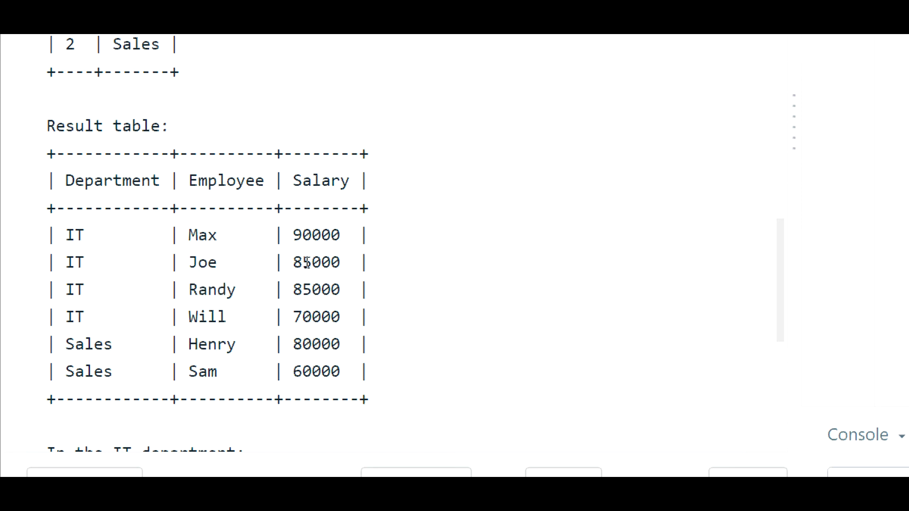
pyautogui.doubleClick(315, 262)
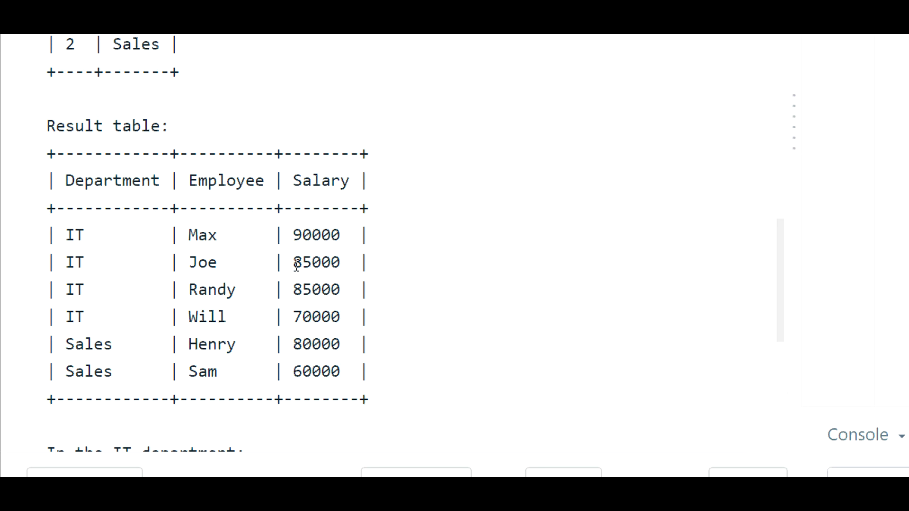
pyautogui.doubleClick(316, 262)
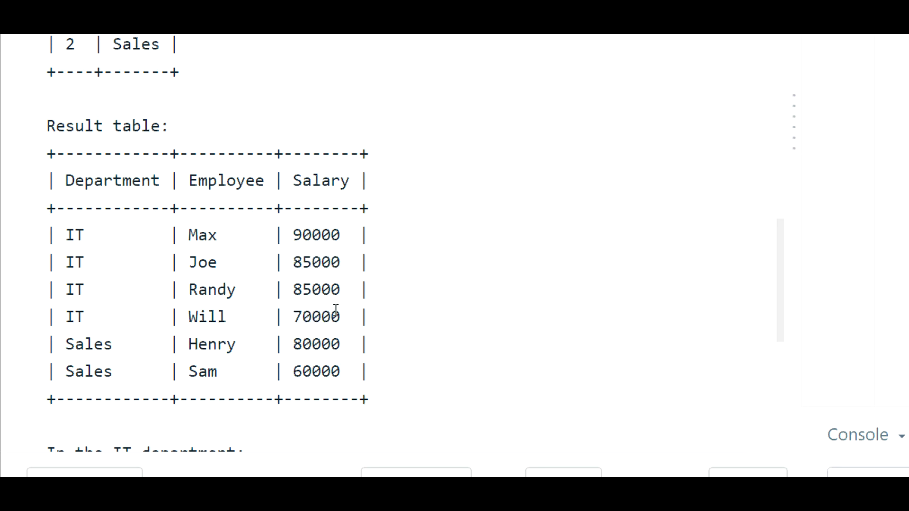
pyautogui.moveTo(52, 235); pyautogui.dragTo(342, 317)
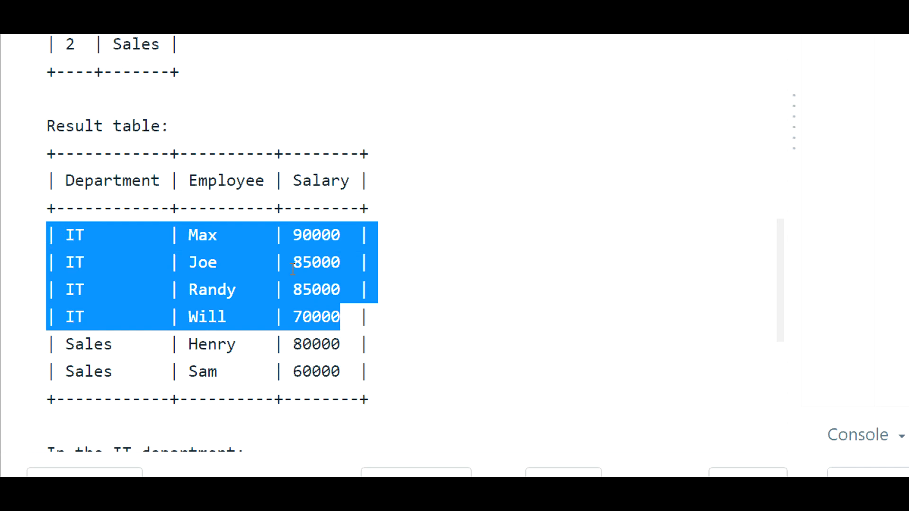
pyautogui.click(348, 316)
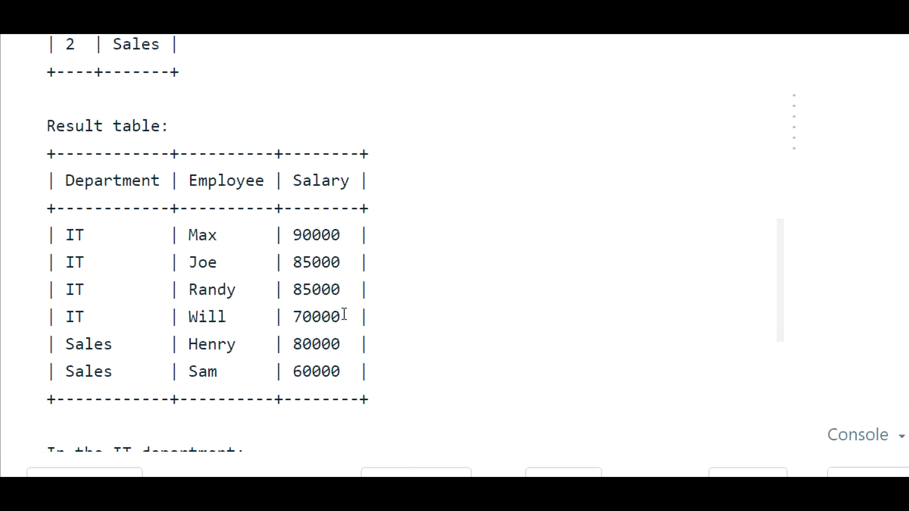
pyautogui.moveTo(57, 235); pyautogui.dragTo(341, 317)
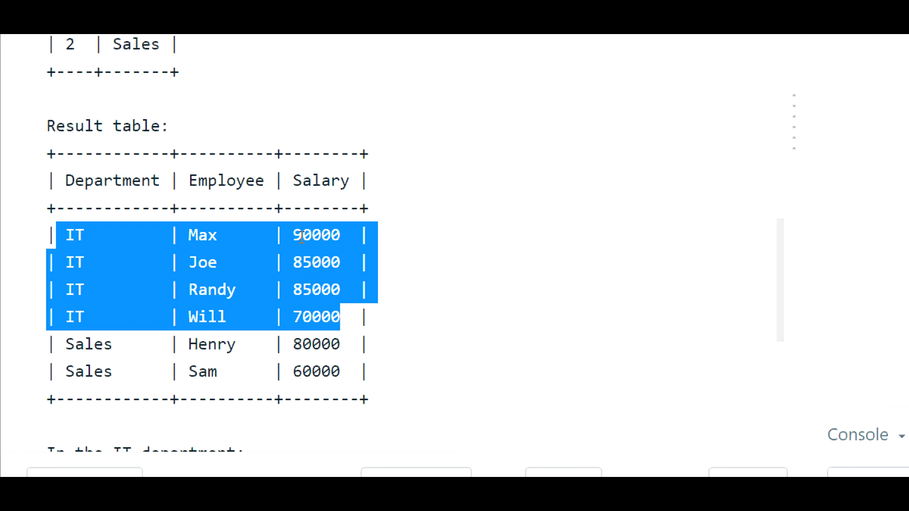
pyautogui.moveTo(310, 298)
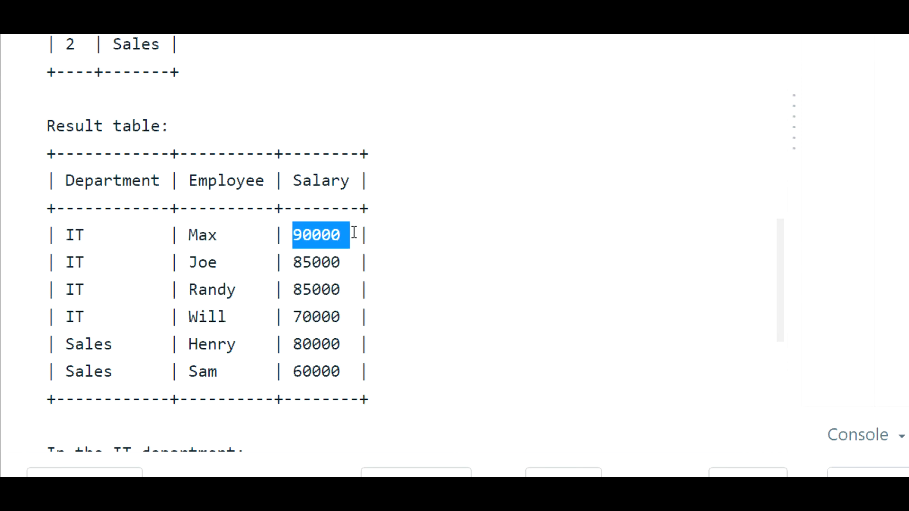
pyautogui.moveTo(349, 235); pyautogui.dragTo(342, 290)
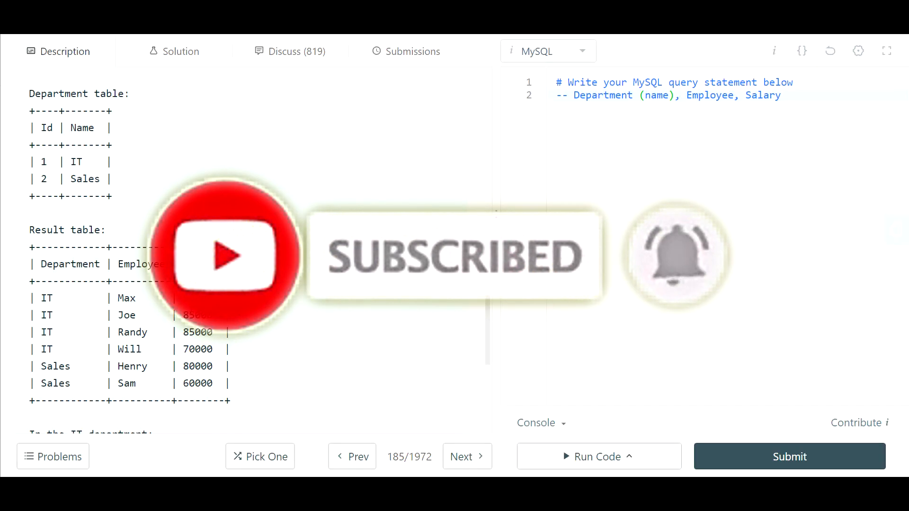
pyautogui.scroll(-3)
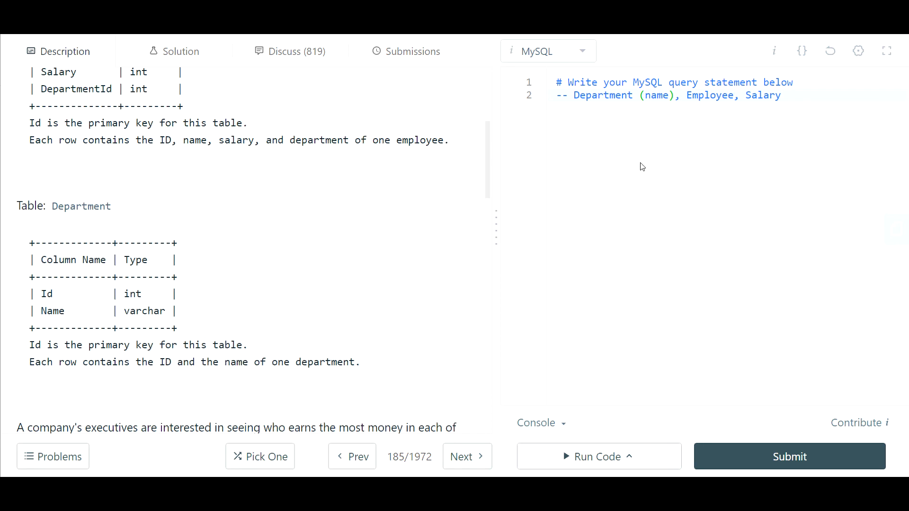
# Write a SELECT list of d.Name Department, e.Name Employee and e.Salary Salary.
pyautogui.press('Enter')
pyautogui.write('S')
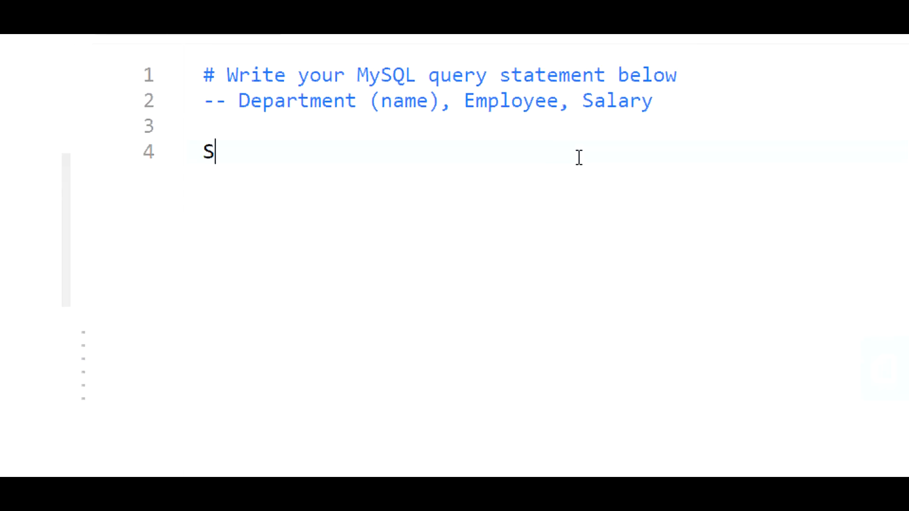
pyautogui.write('elect')
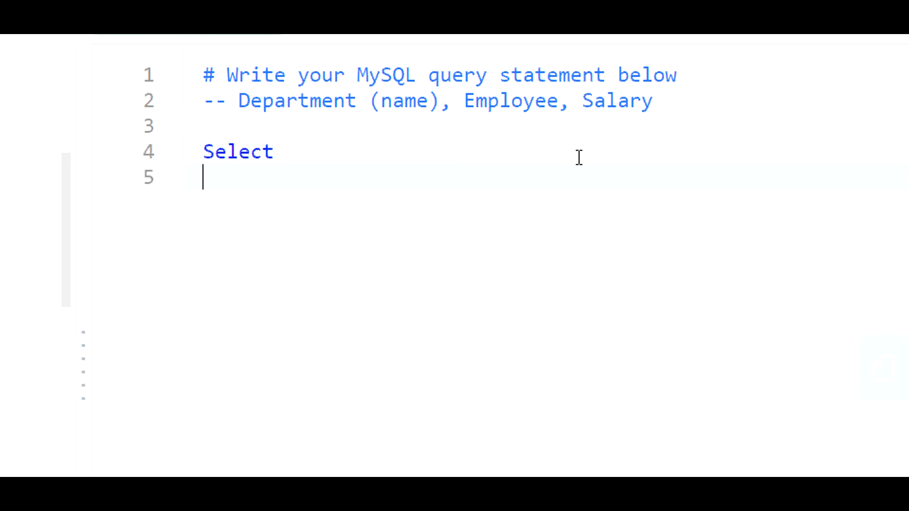
pyautogui.write('d.Name,')
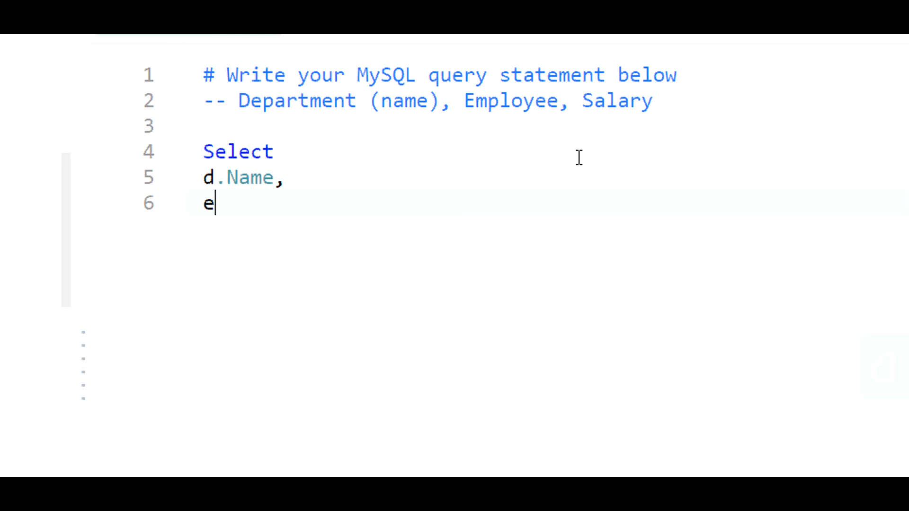
pyautogui.write('.Name,')
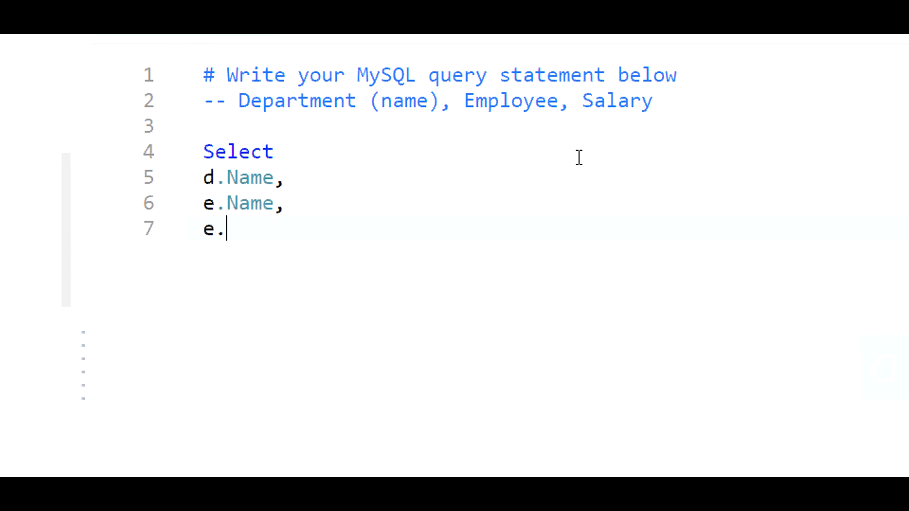
pyautogui.write('Salary')
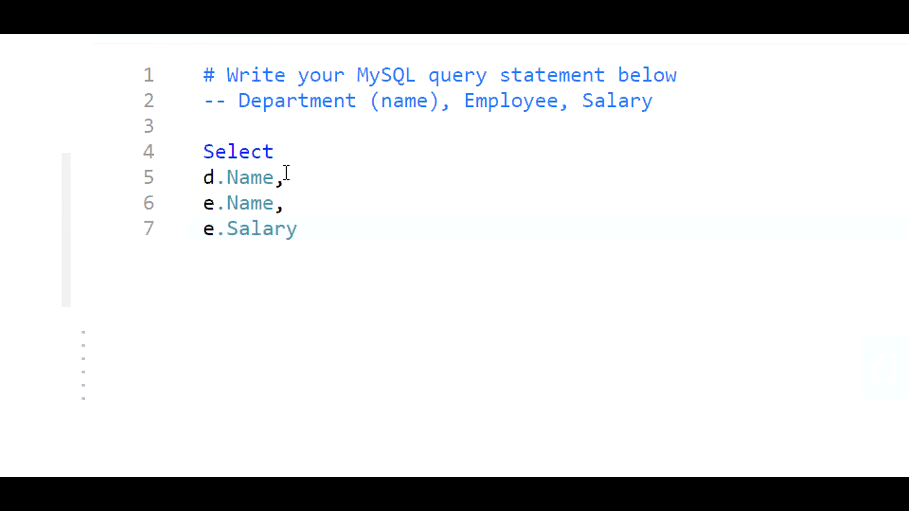
pyautogui.write('Depa')
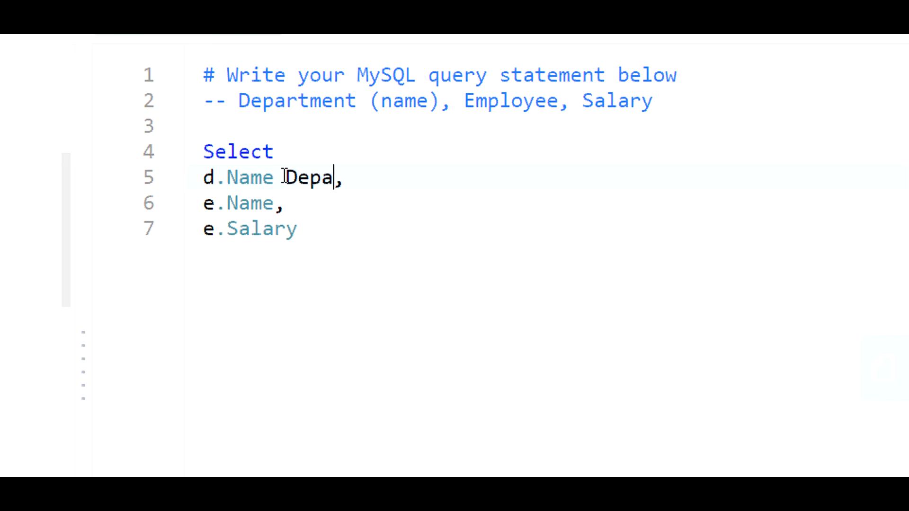
pyautogui.write('rtment')
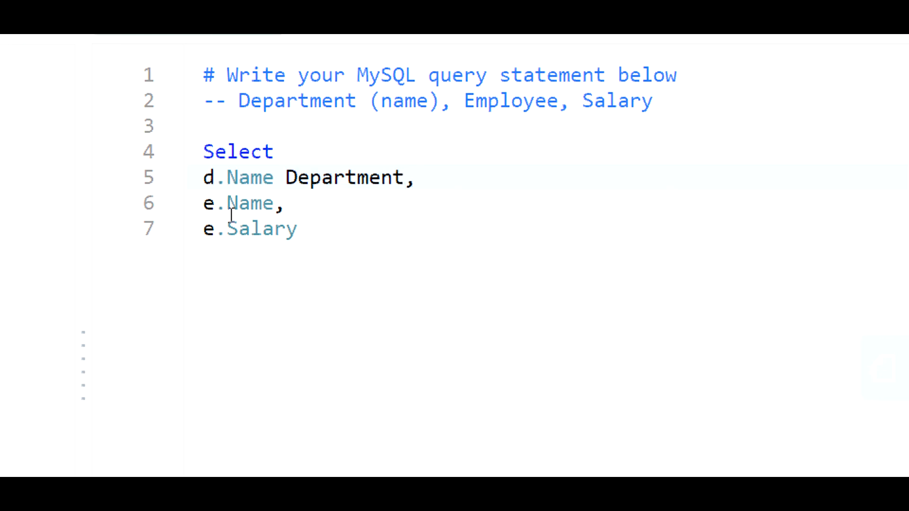
pyautogui.write('Employee')
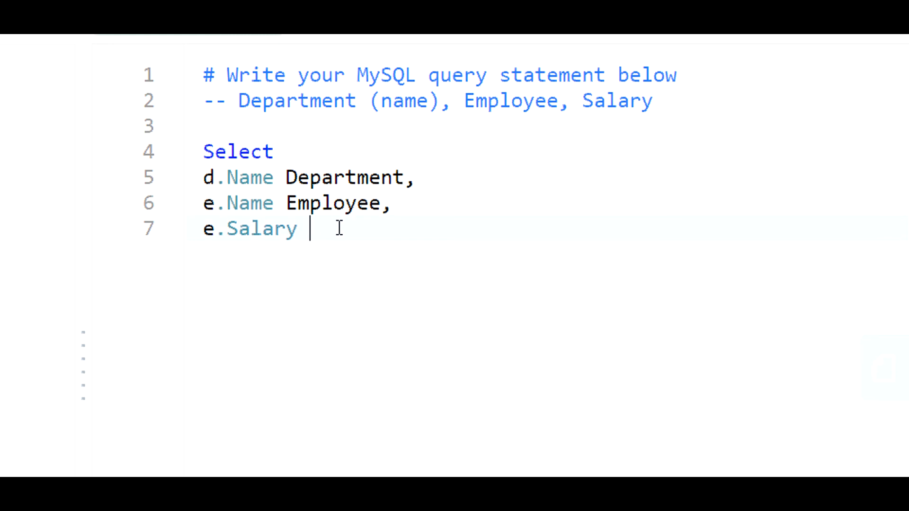
pyautogui.write('Salary')
pyautogui.write('from')
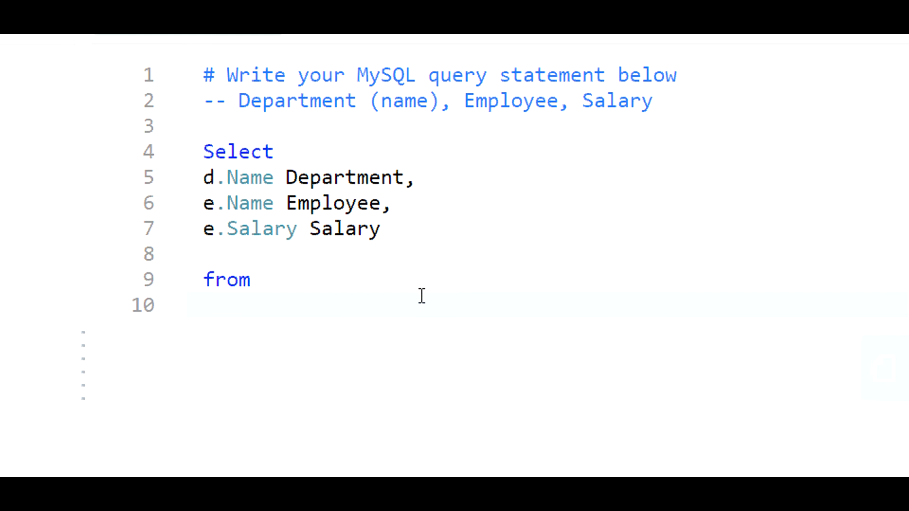
# Add 'Employee e' after from and start an 'inner join' on the next line.
pyautogui.click(203, 305)
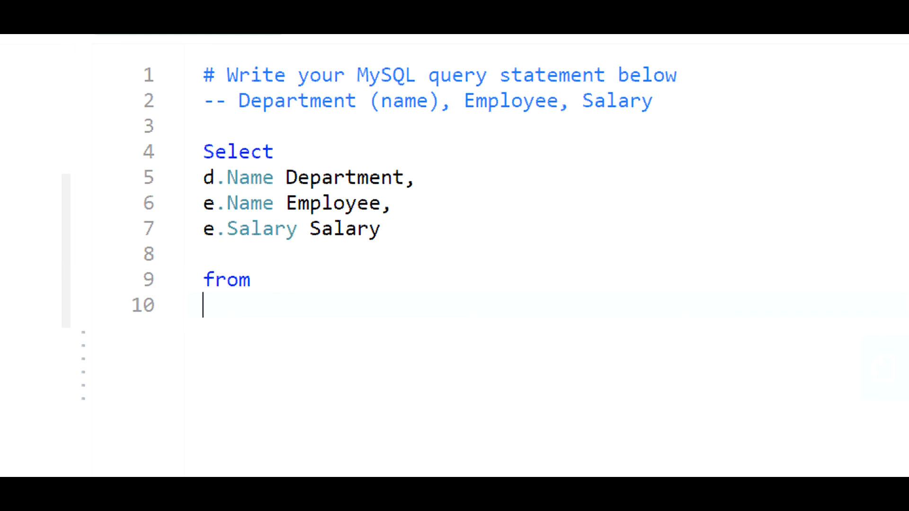
pyautogui.write('Em')
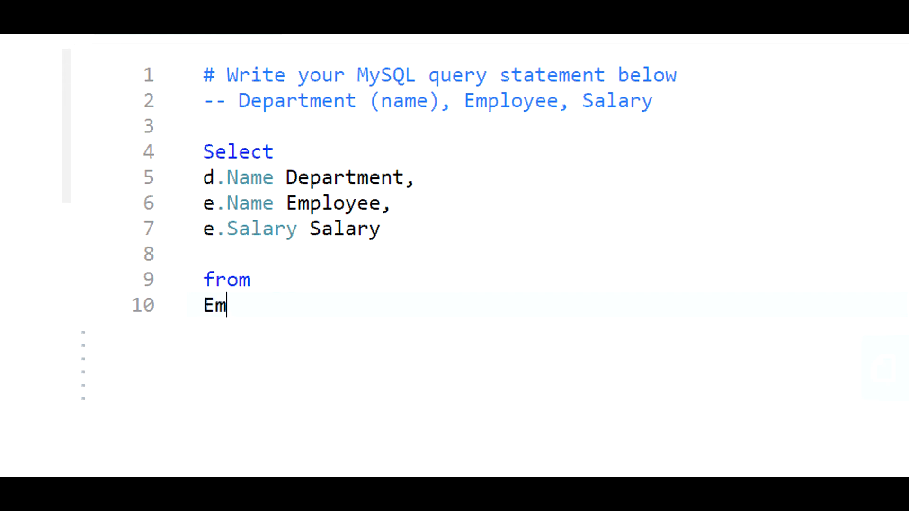
pyautogui.write('ployee e')
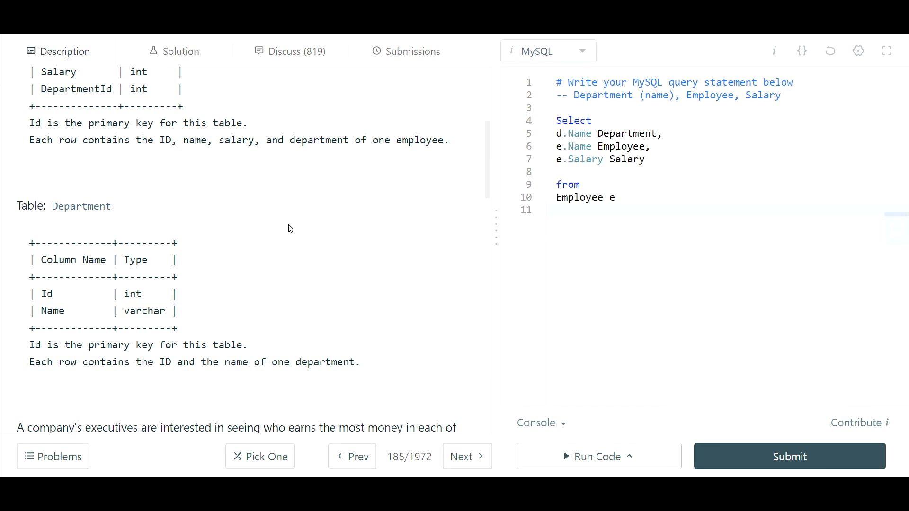
pyautogui.write('inner join')
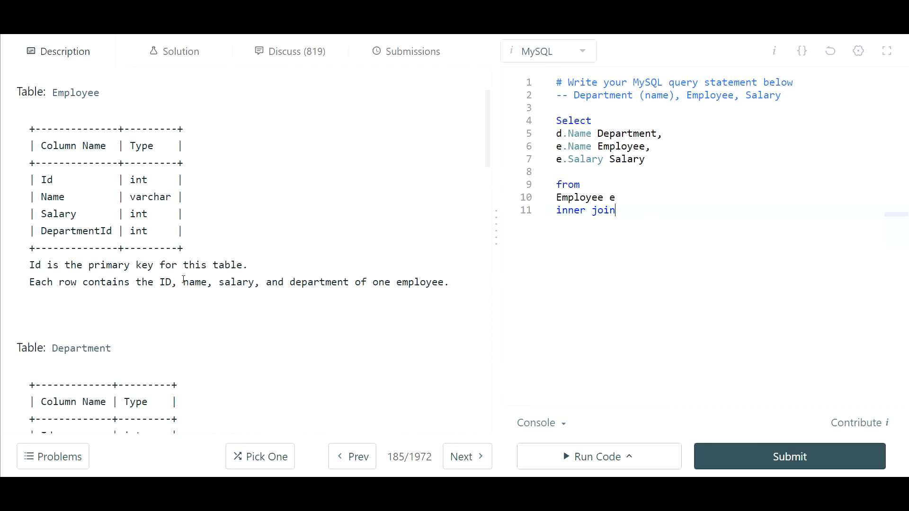
pyautogui.scroll(-3)
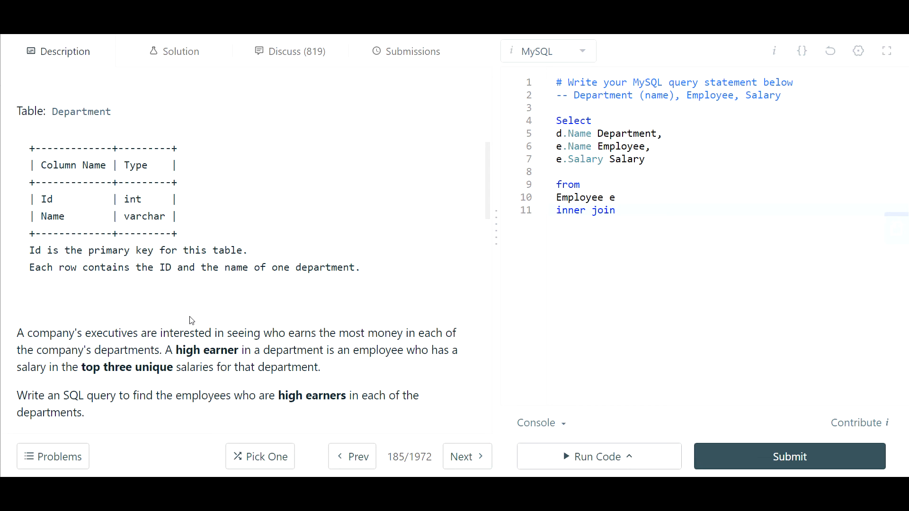
pyautogui.press('Enter')
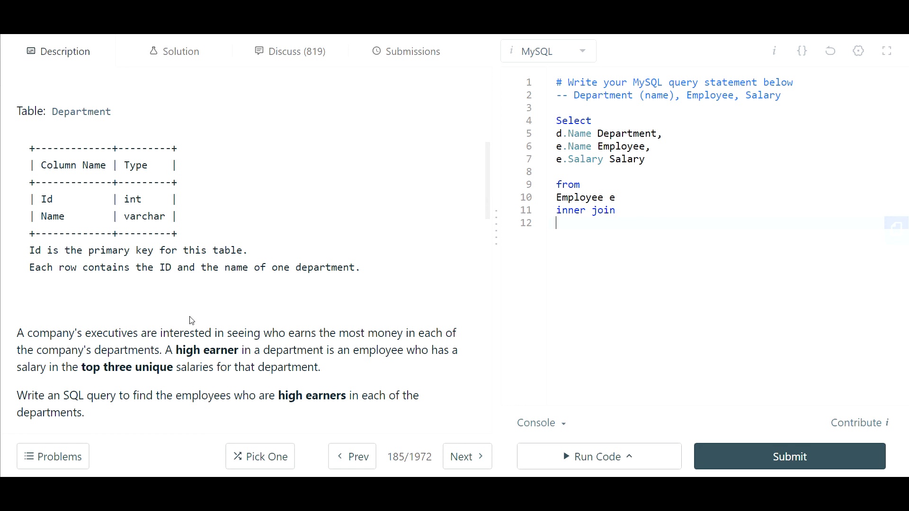
# Join 'Department d' on e.DepartmentId = d.Id.
pyautogui.write('Departm')
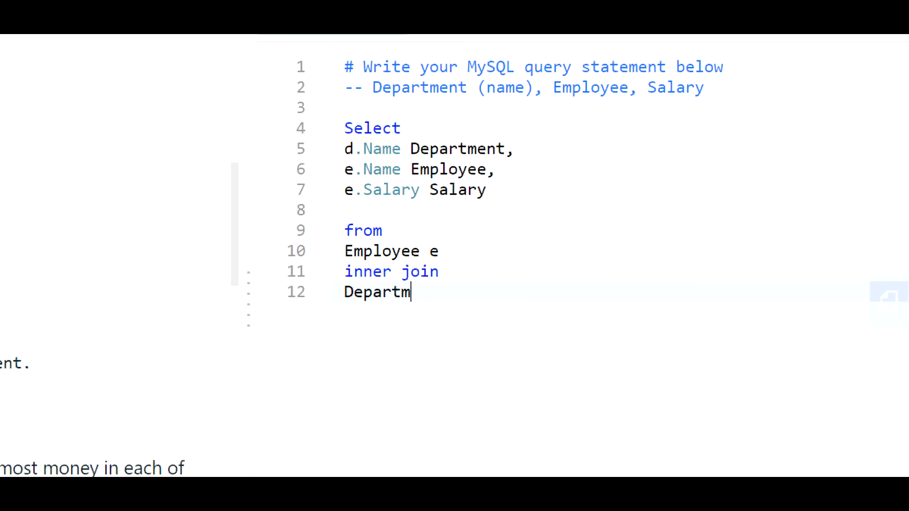
pyautogui.write('ent')
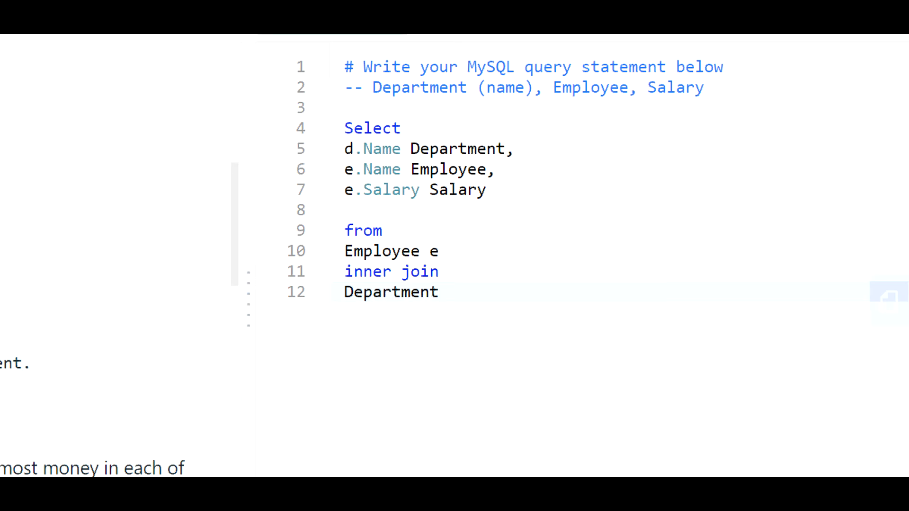
pyautogui.write('d')
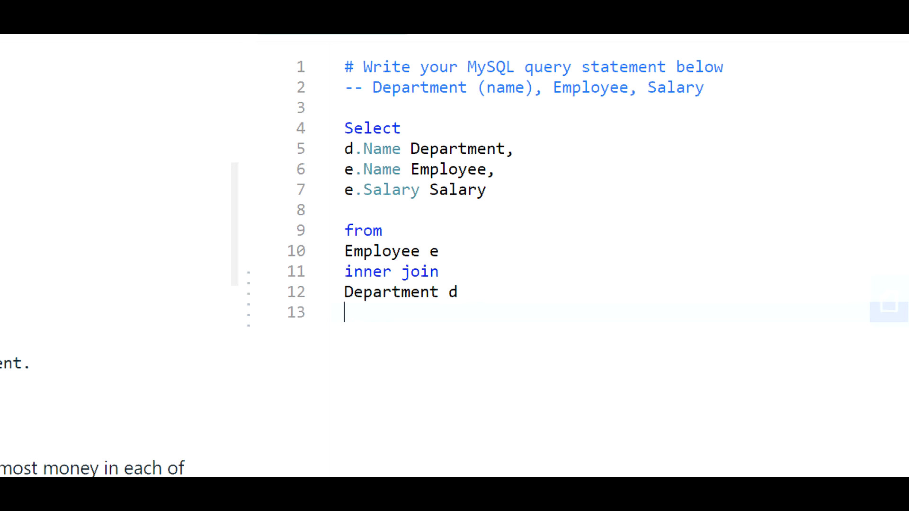
pyautogui.write('on e.')
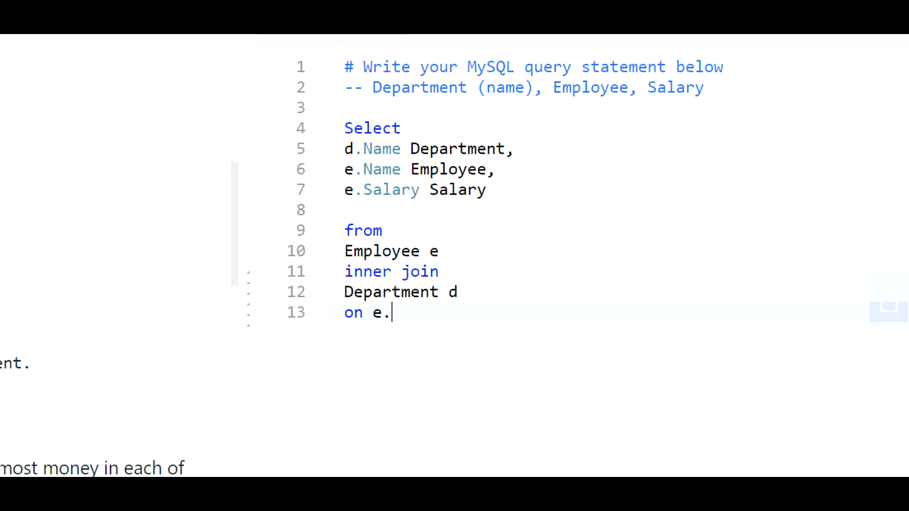
pyautogui.write('Dep')
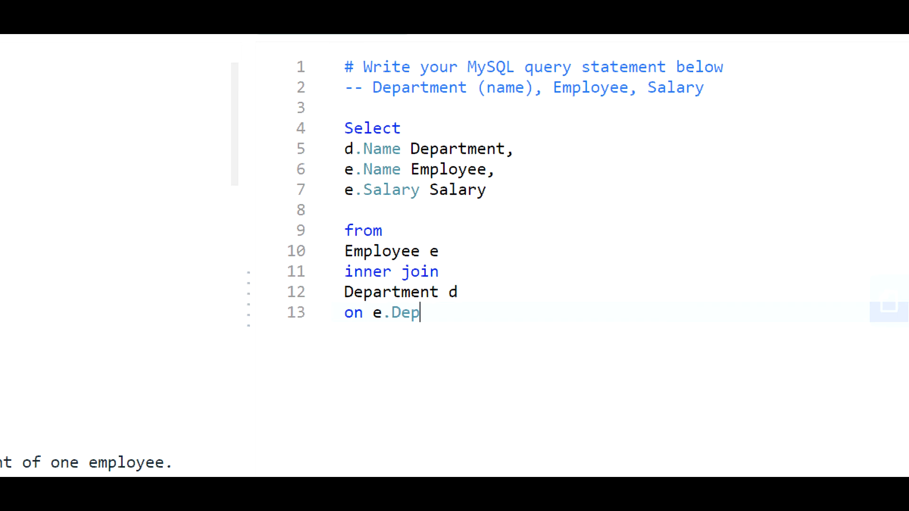
pyautogui.write('artmen')
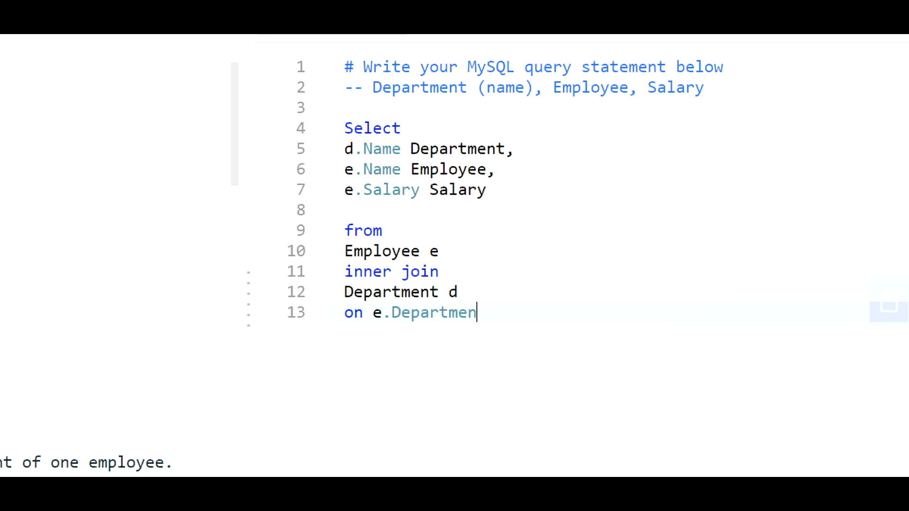
pyautogui.write('tId =')
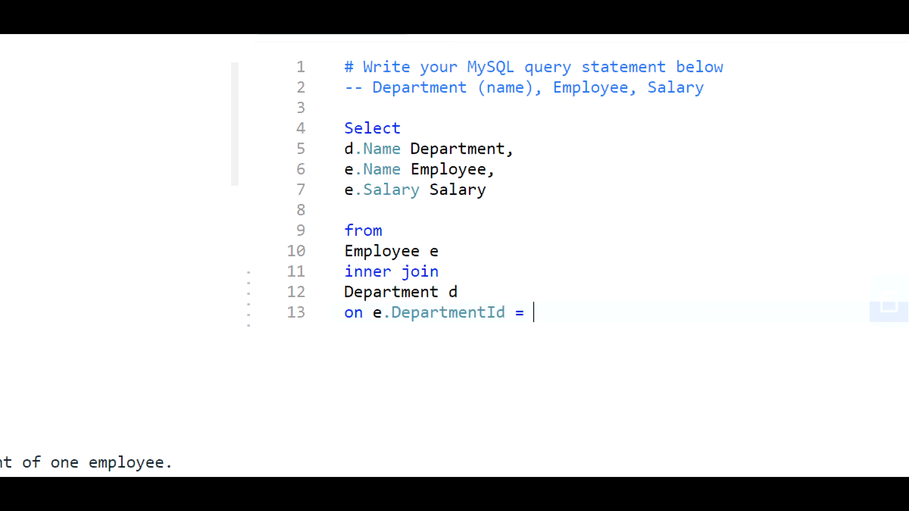
pyautogui.write('d.I')
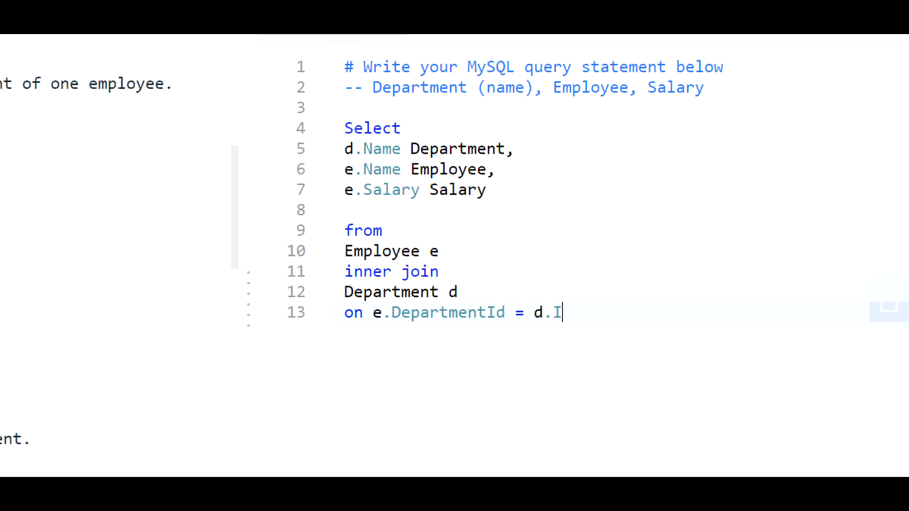
pyautogui.write('d')
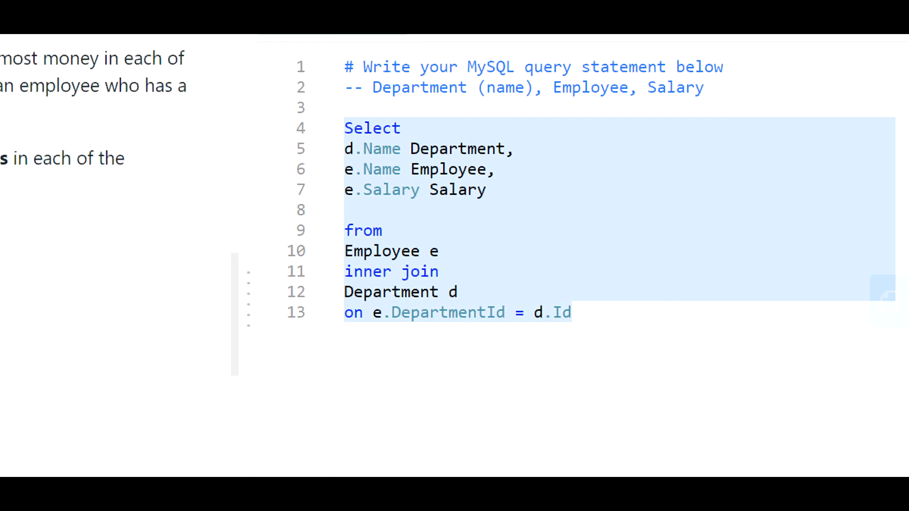
pyautogui.scroll(-3)
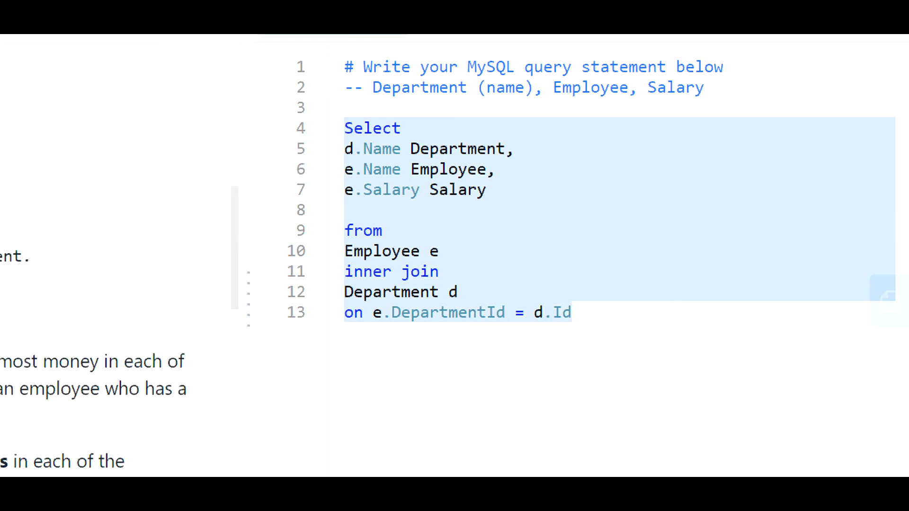
pyautogui.click(410, 148)
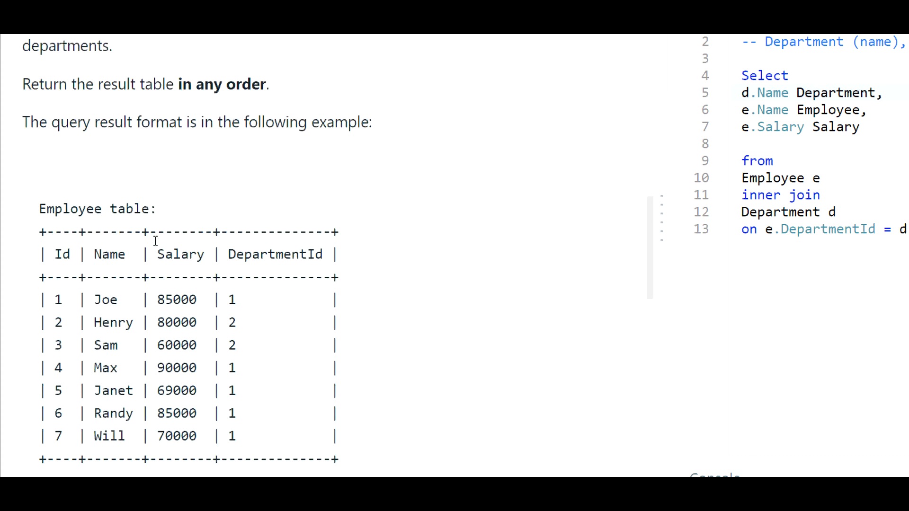
pyautogui.scroll(-3)
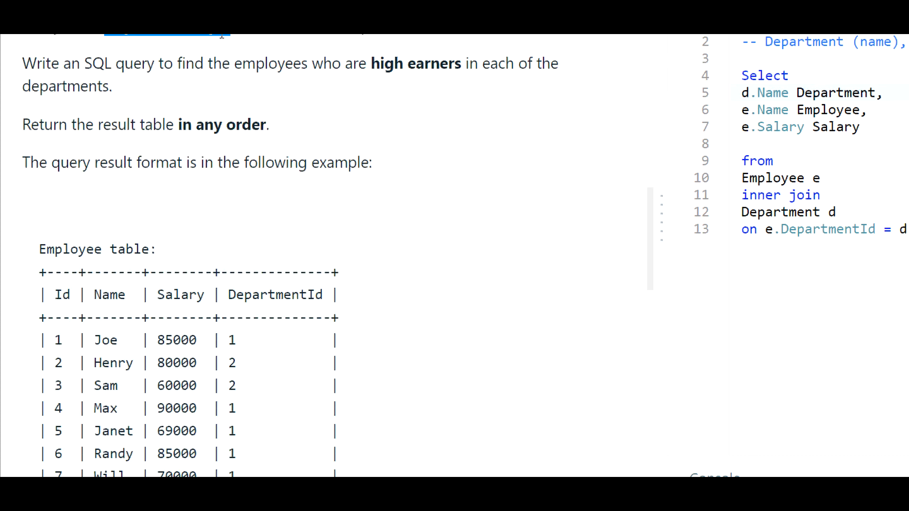
pyautogui.scroll(-3)
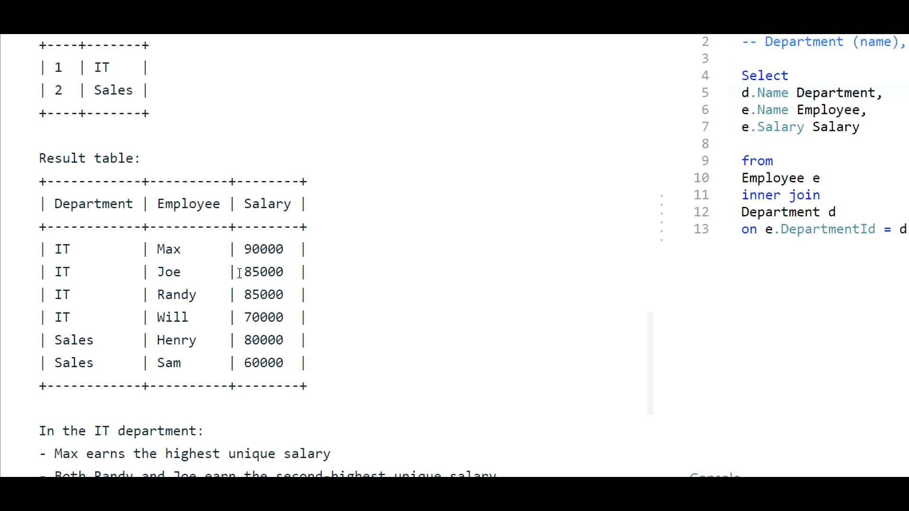
pyautogui.doubleClick(261, 250)
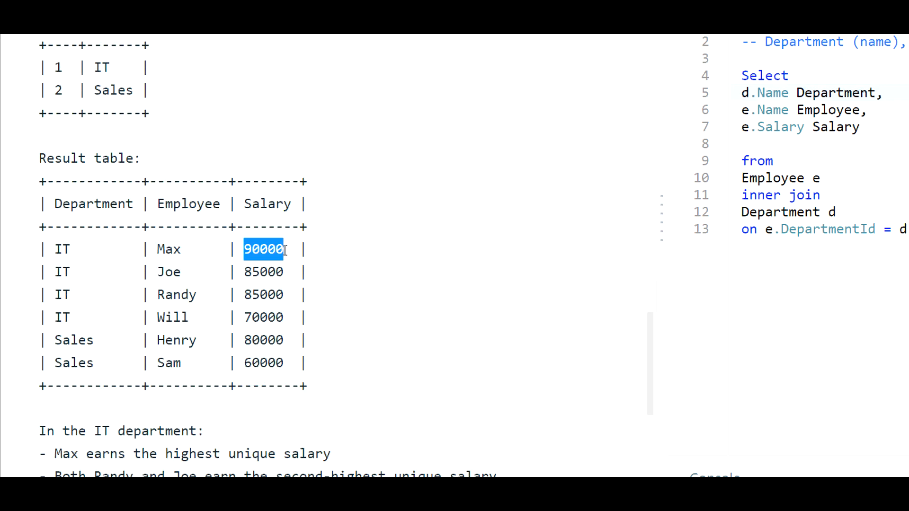
pyautogui.doubleClick(264, 272)
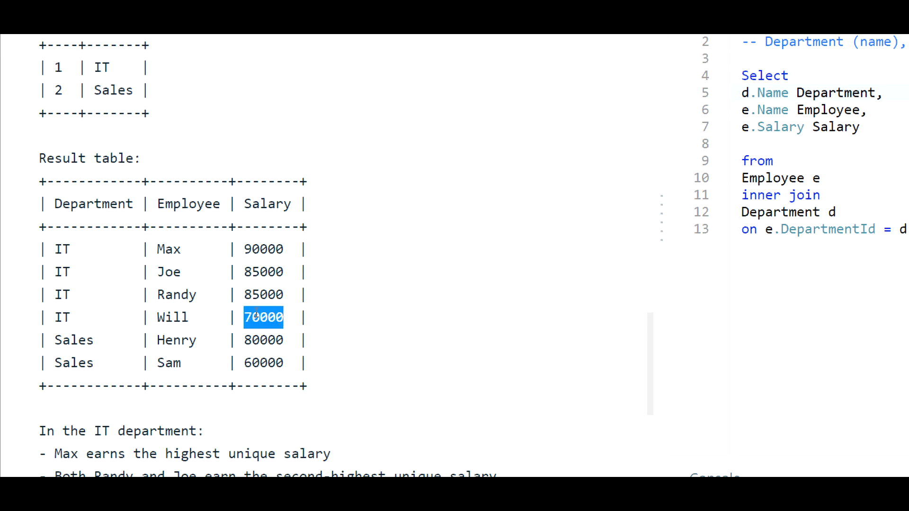
pyautogui.moveTo(268, 318)
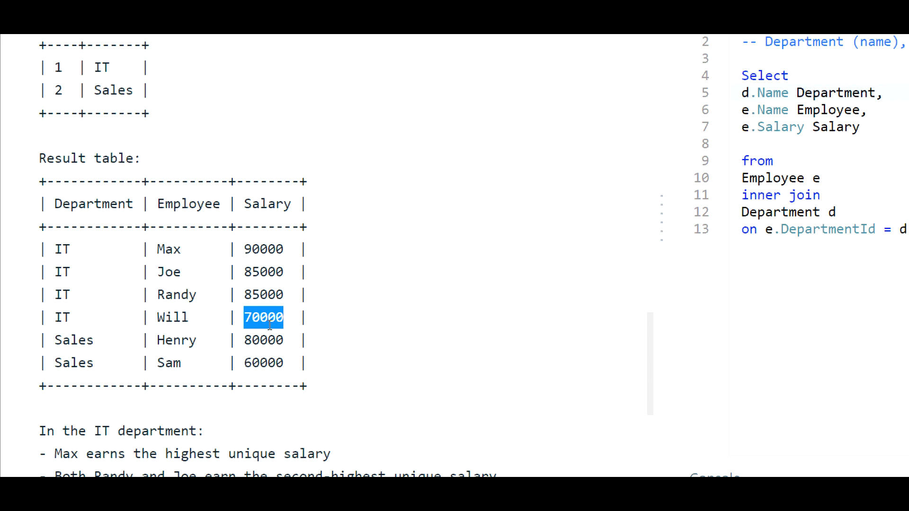
pyautogui.moveTo(268, 268)
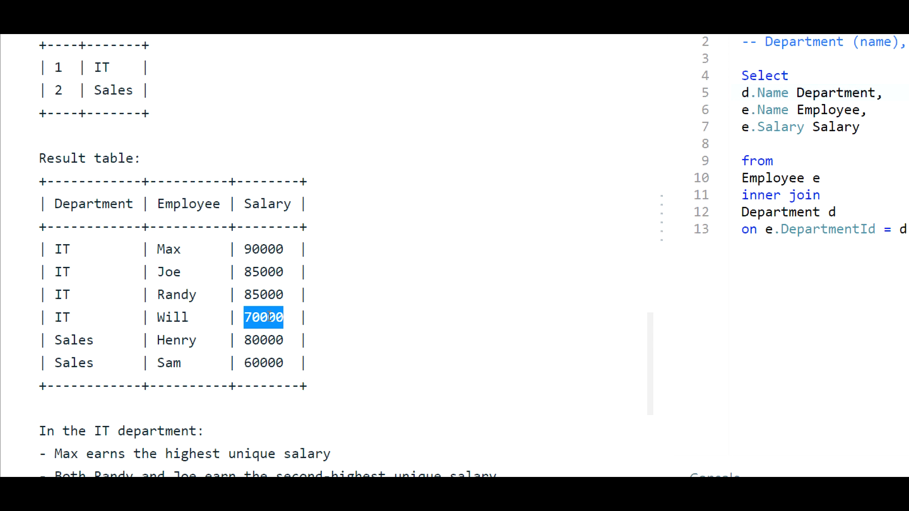
pyautogui.moveTo(873, 152)
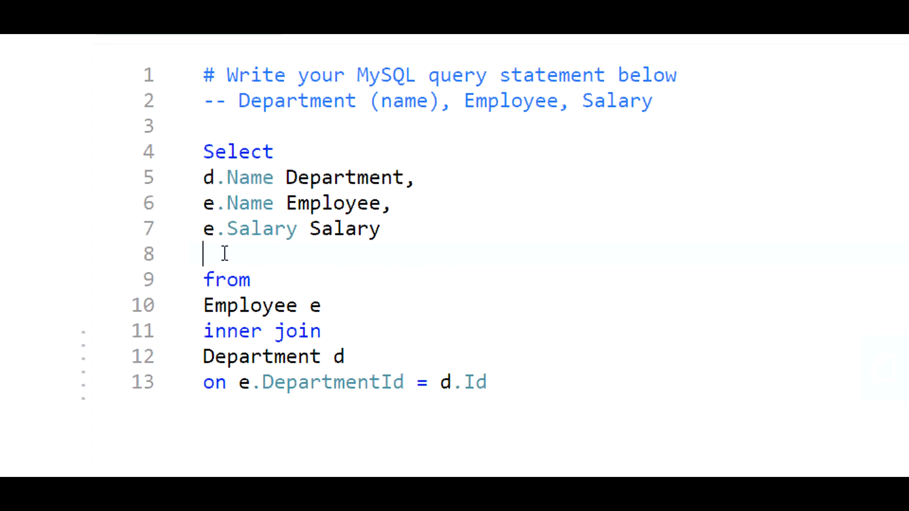
# Add the column 'rank() over (partition by d.Id order by Salary desc)' to the select list.
pyautogui.write('rank')
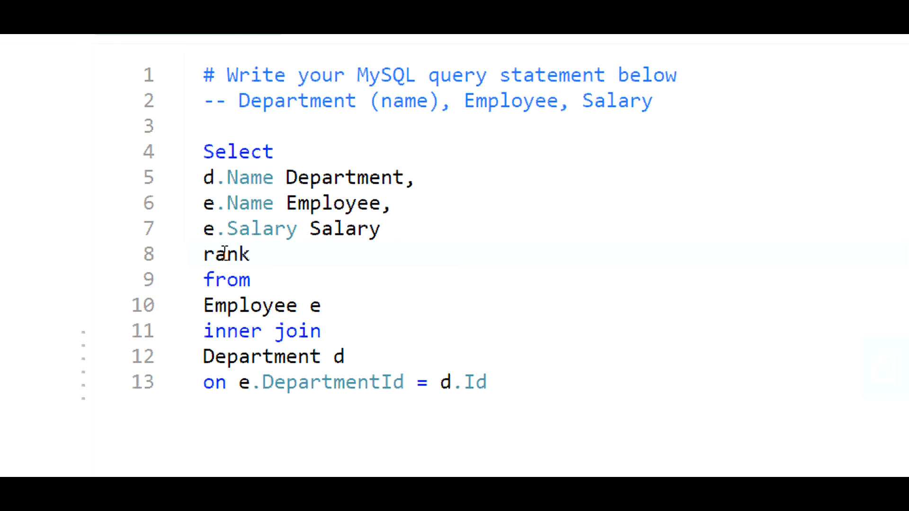
pyautogui.write('()')
pyautogui.write(',')
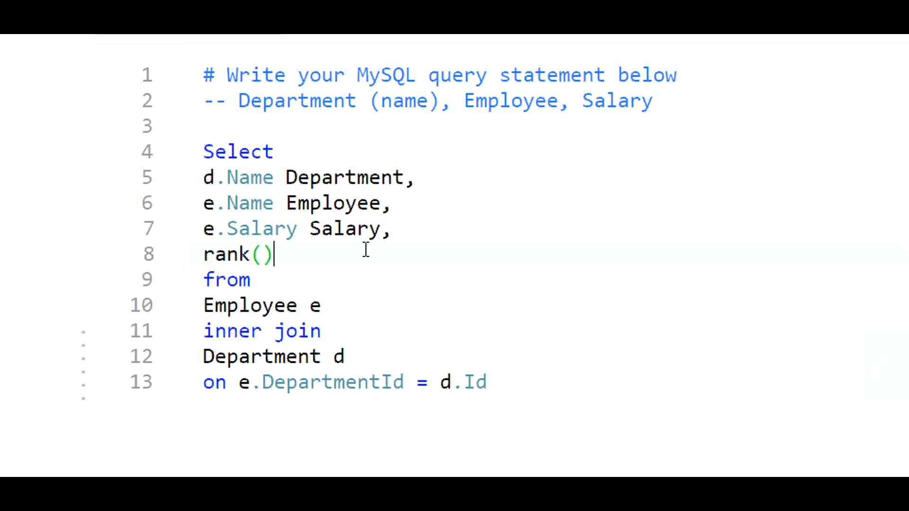
pyautogui.write('over')
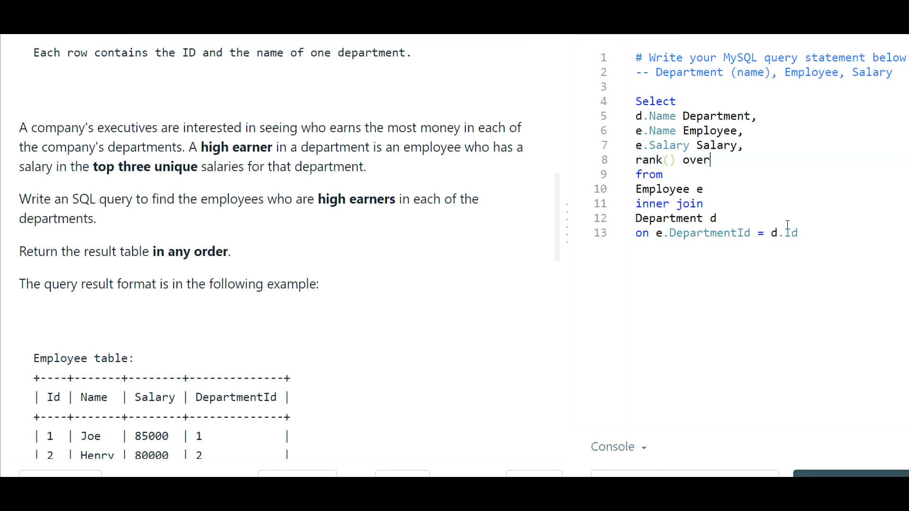
pyautogui.write('(p')
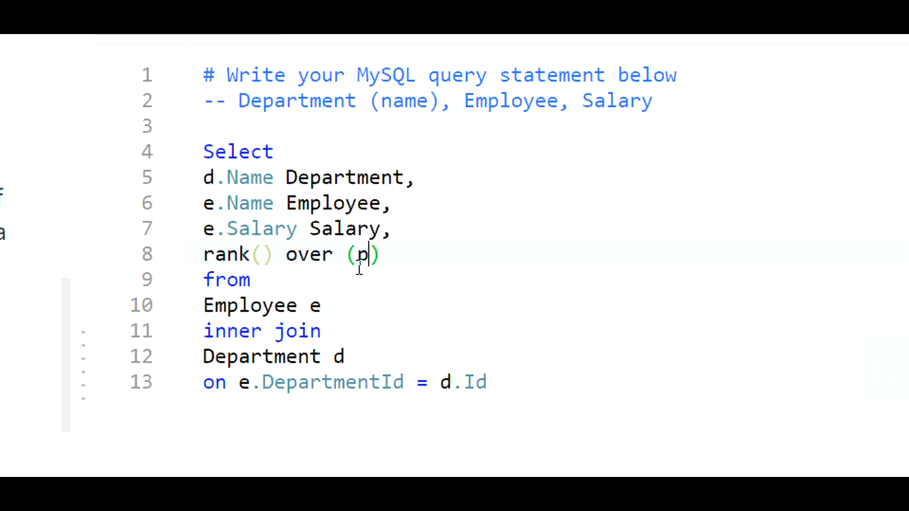
pyautogui.write('artition by')
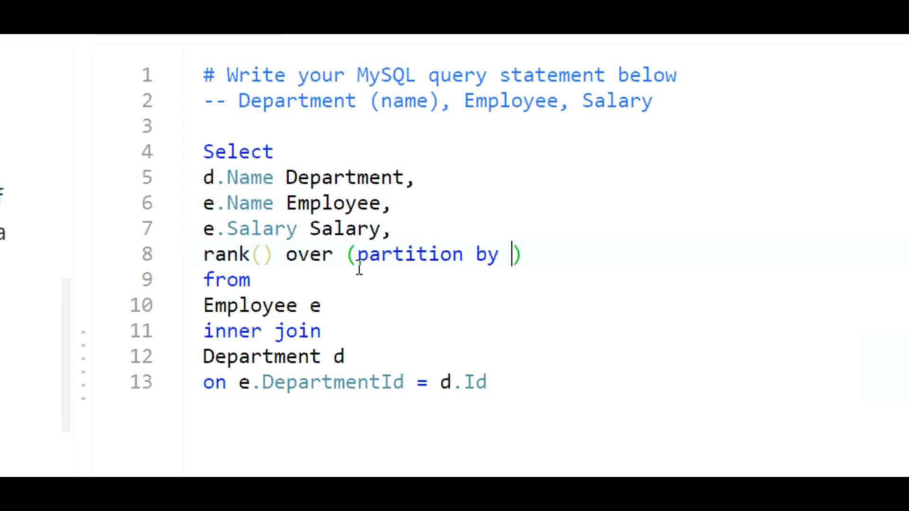
pyautogui.write('d.')
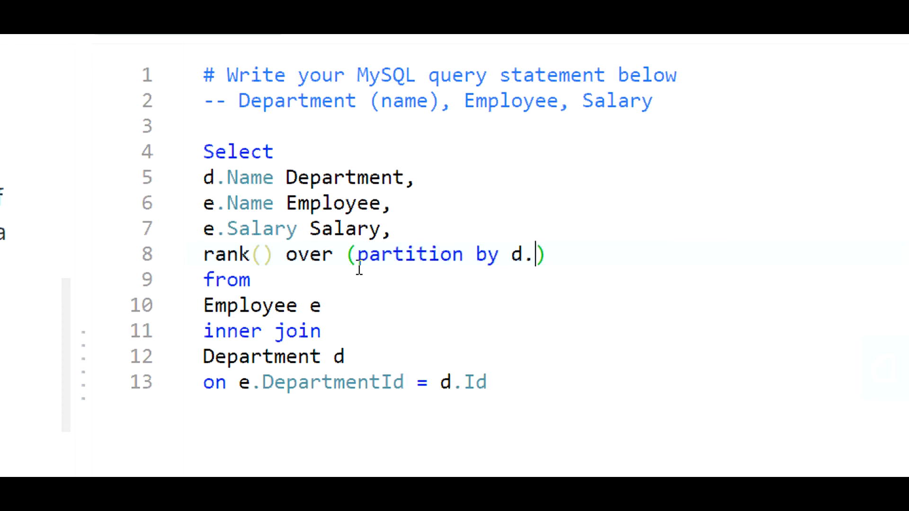
pyautogui.write('Id')
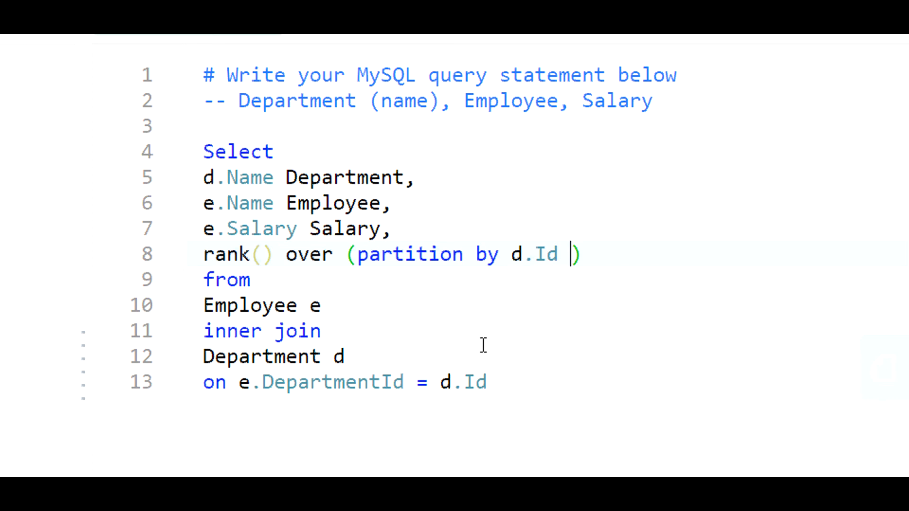
pyautogui.write('order by Sa')
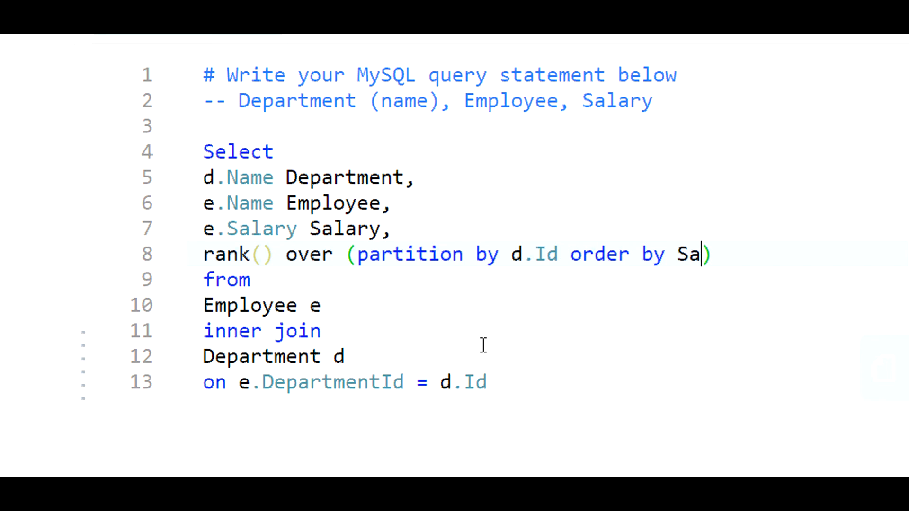
pyautogui.write('lary des')
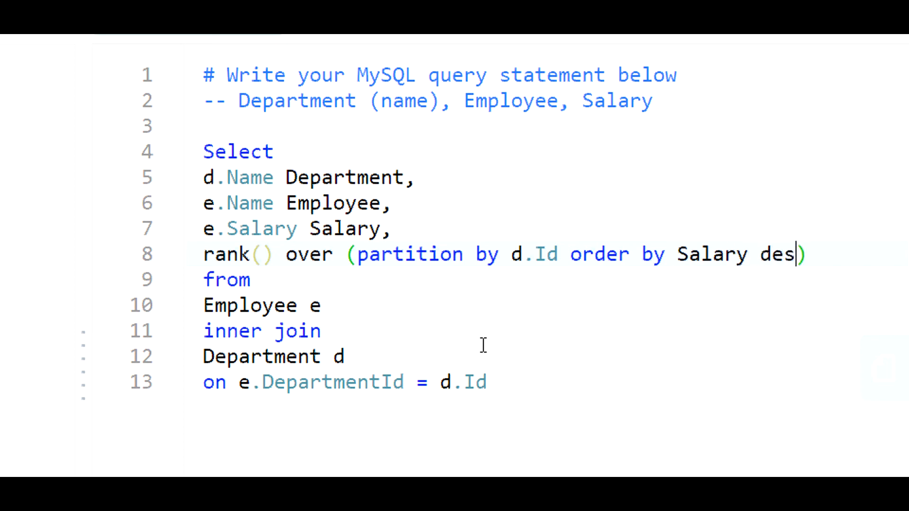
pyautogui.write('c')
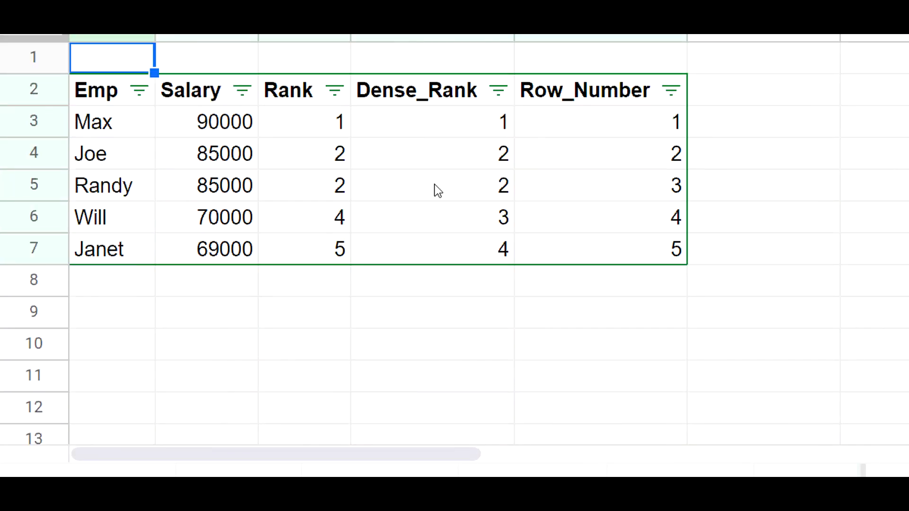
pyautogui.moveTo(581, 118)
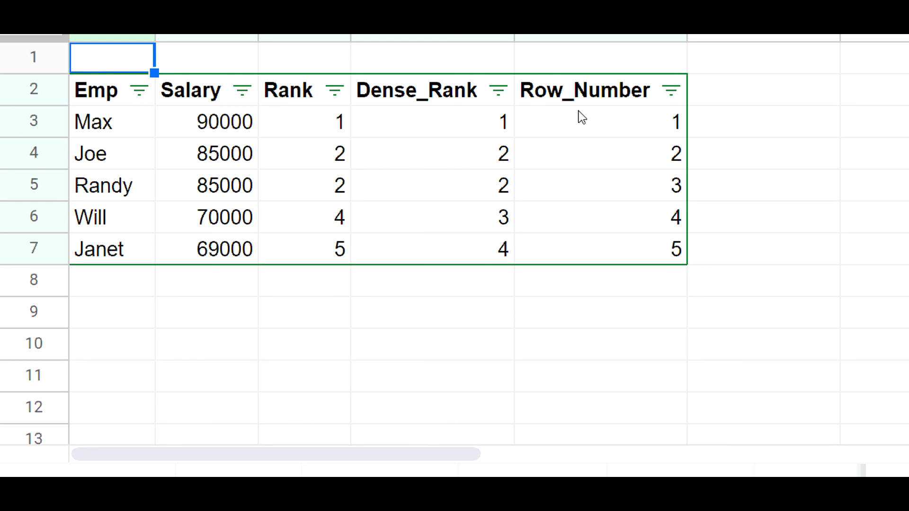
pyautogui.moveTo(114, 125)
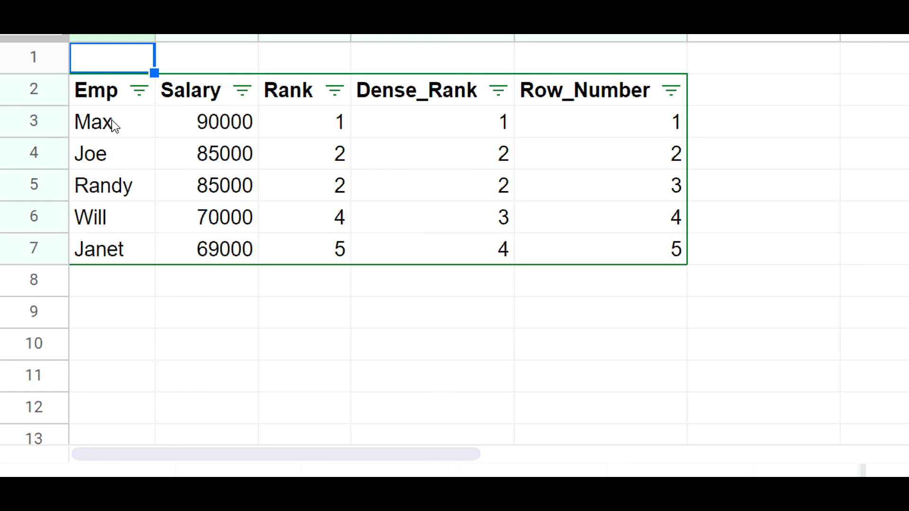
pyautogui.moveTo(119, 132)
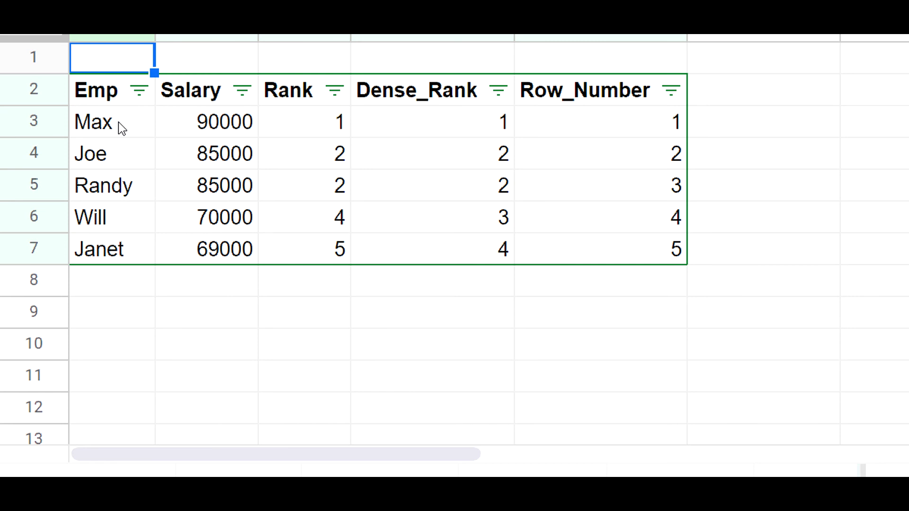
pyautogui.moveTo(209, 141)
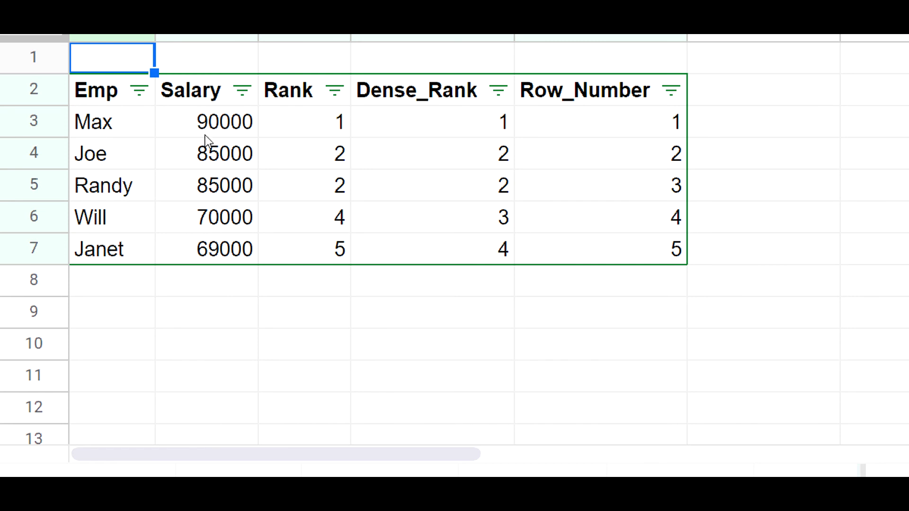
pyautogui.moveTo(97, 132)
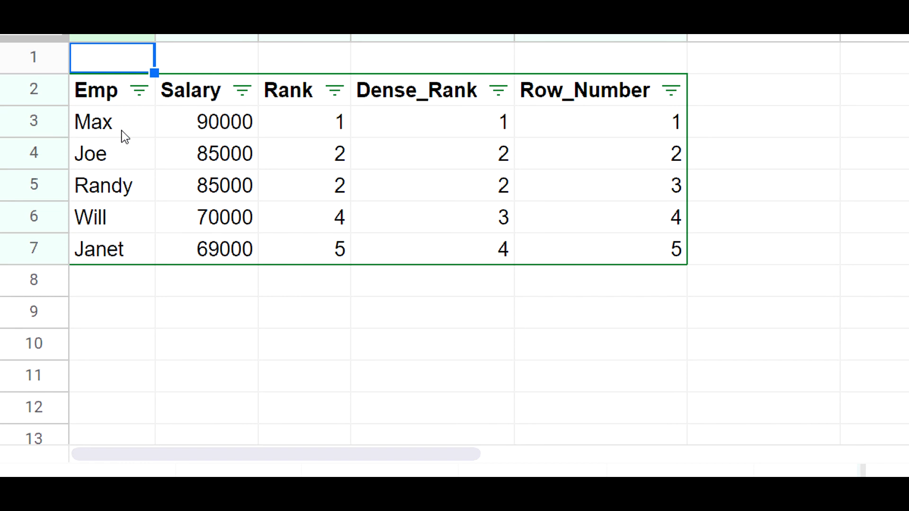
pyautogui.click(206, 122)
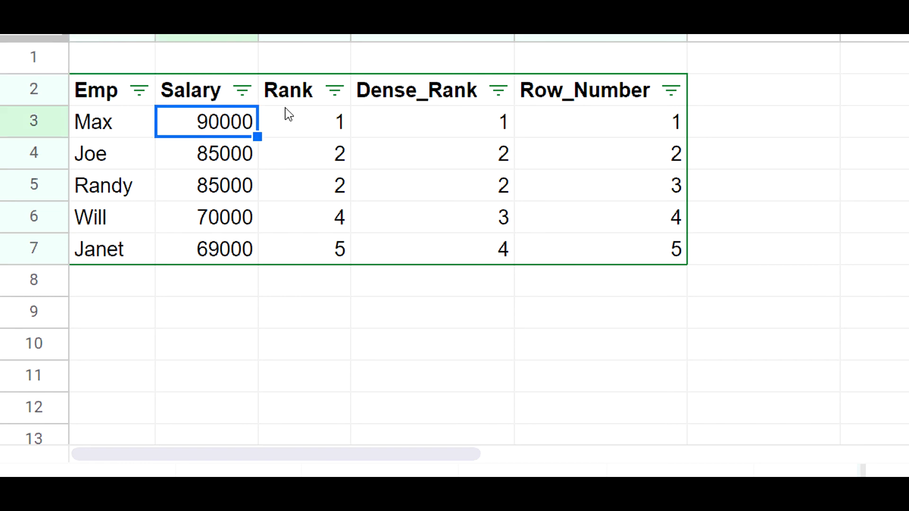
pyautogui.click(302, 122)
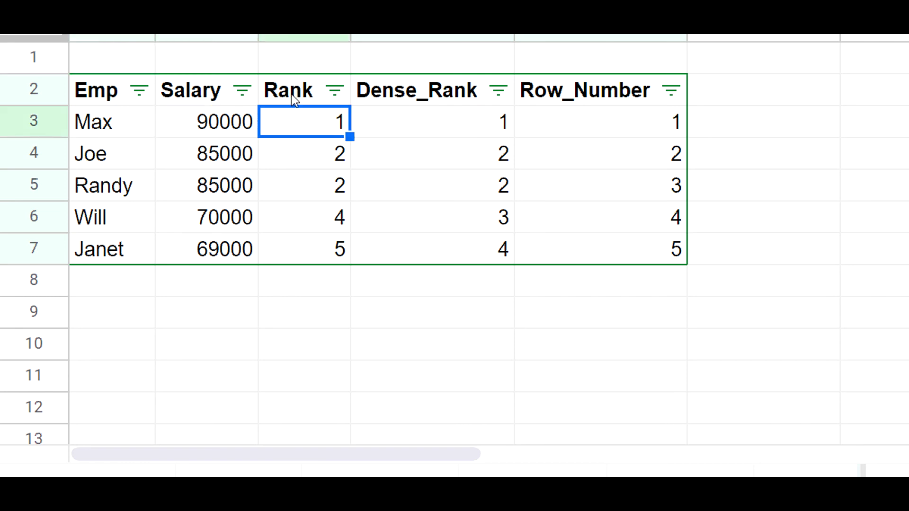
pyautogui.moveTo(307, 138)
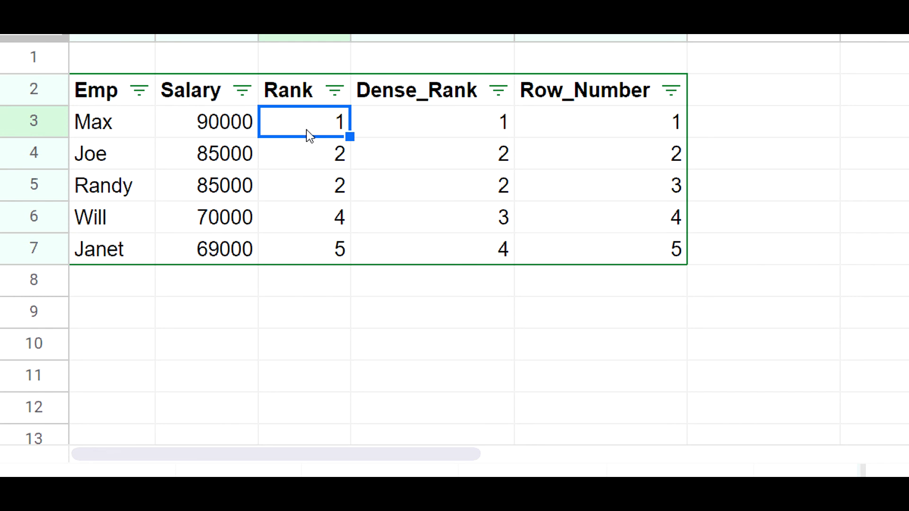
pyautogui.moveTo(293, 175)
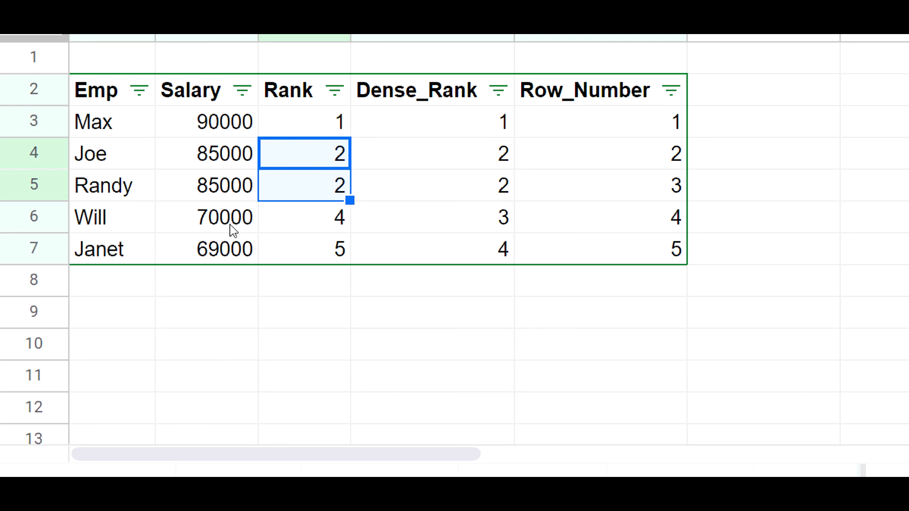
pyautogui.moveTo(161, 232)
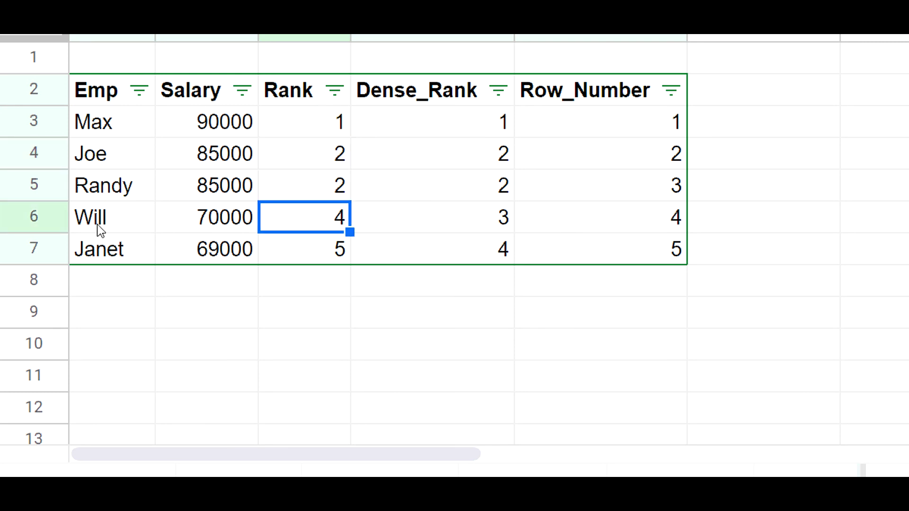
pyautogui.click(305, 185)
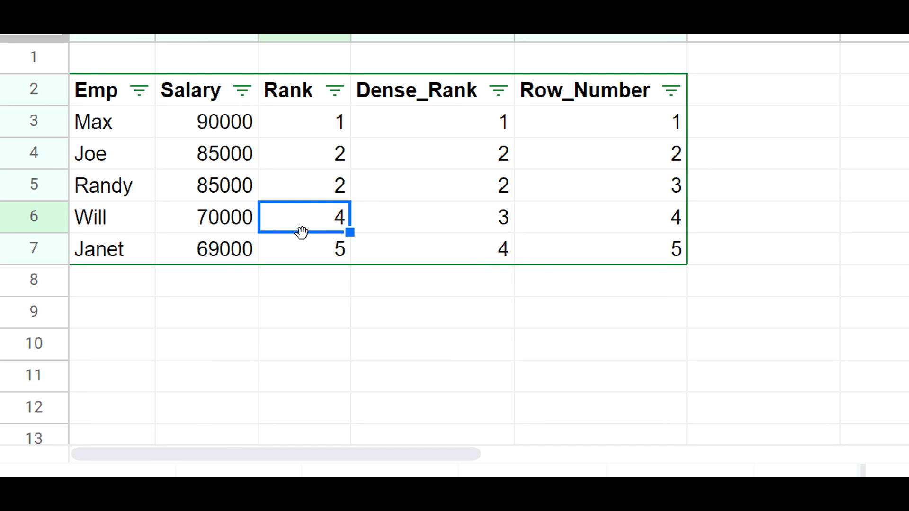
pyautogui.moveTo(240, 232)
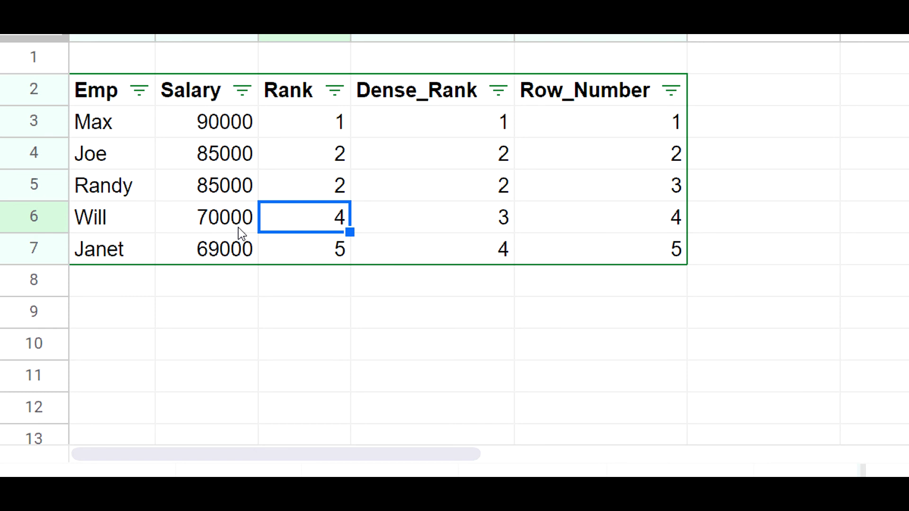
pyautogui.moveTo(325, 122)
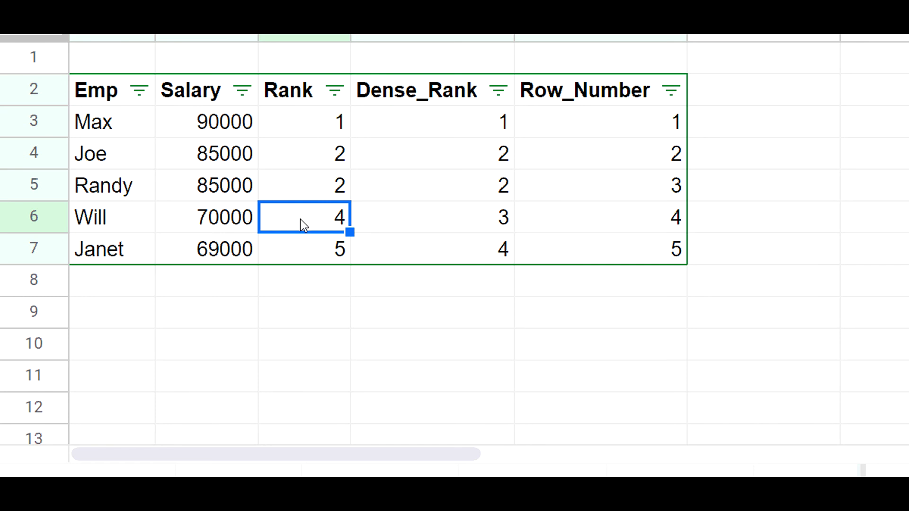
pyautogui.moveTo(231, 129)
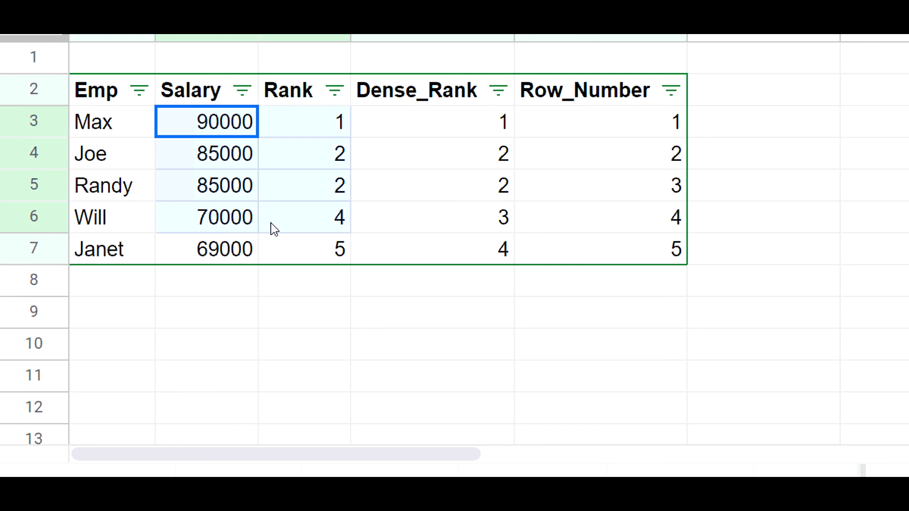
pyautogui.click(206, 153)
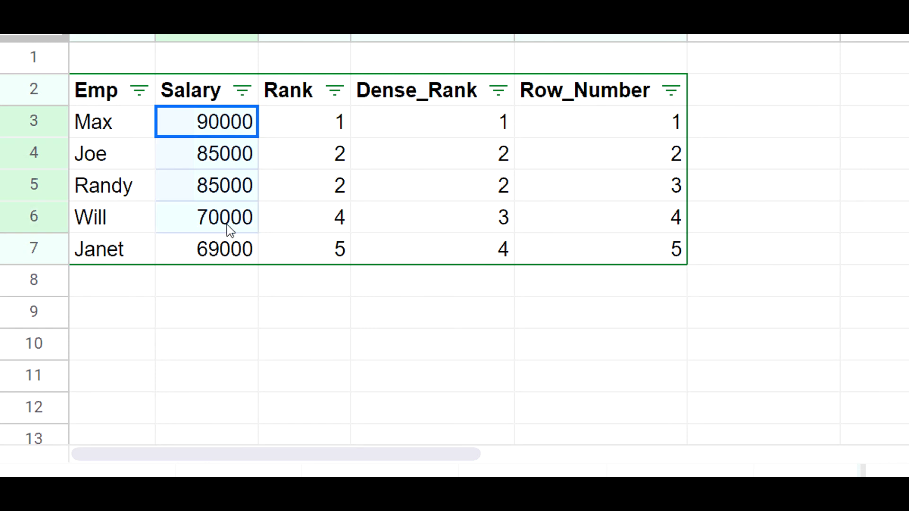
pyautogui.click(206, 217)
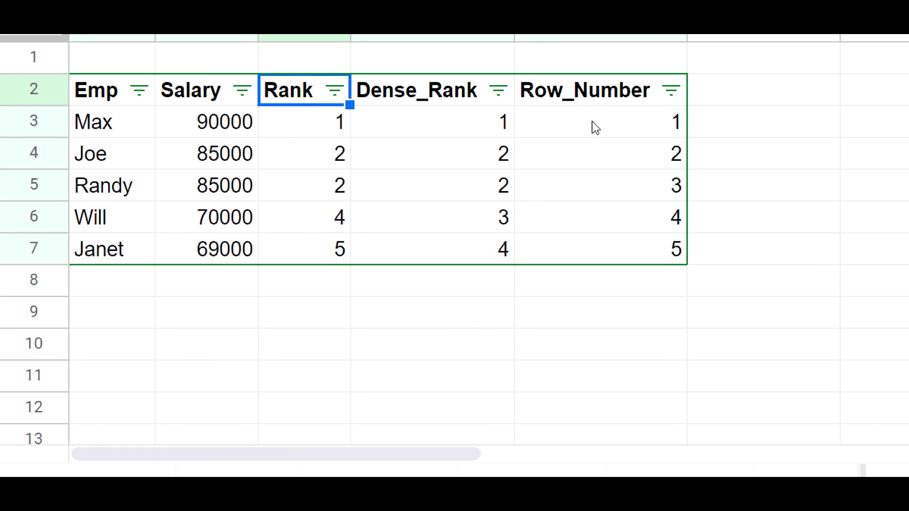
pyautogui.moveTo(599, 123)
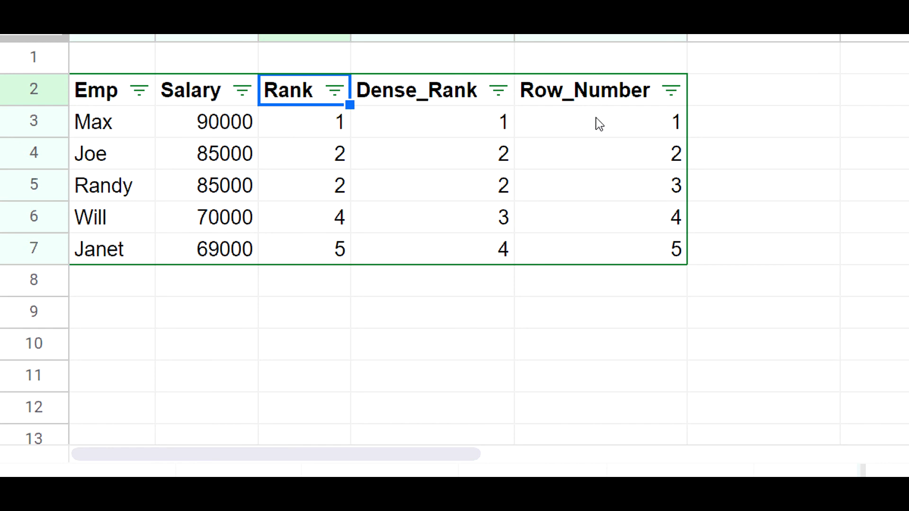
pyautogui.click(600, 121)
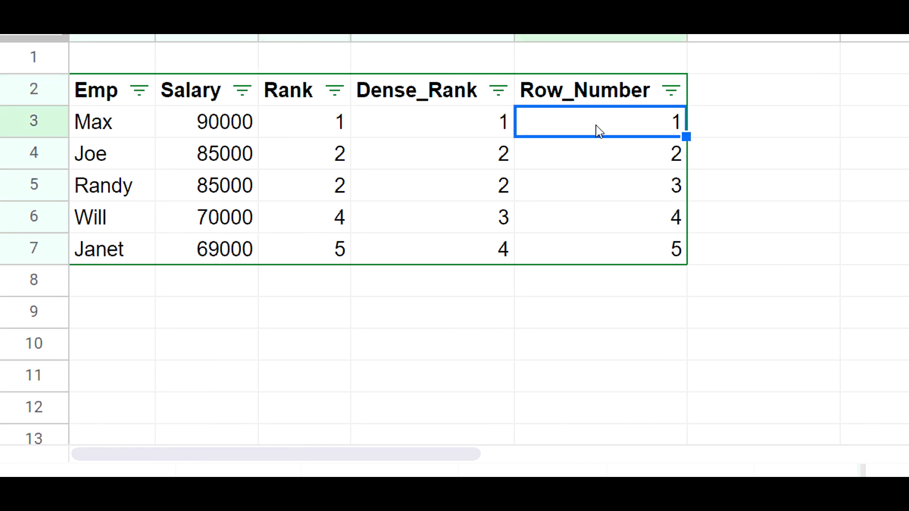
pyautogui.moveTo(599, 160)
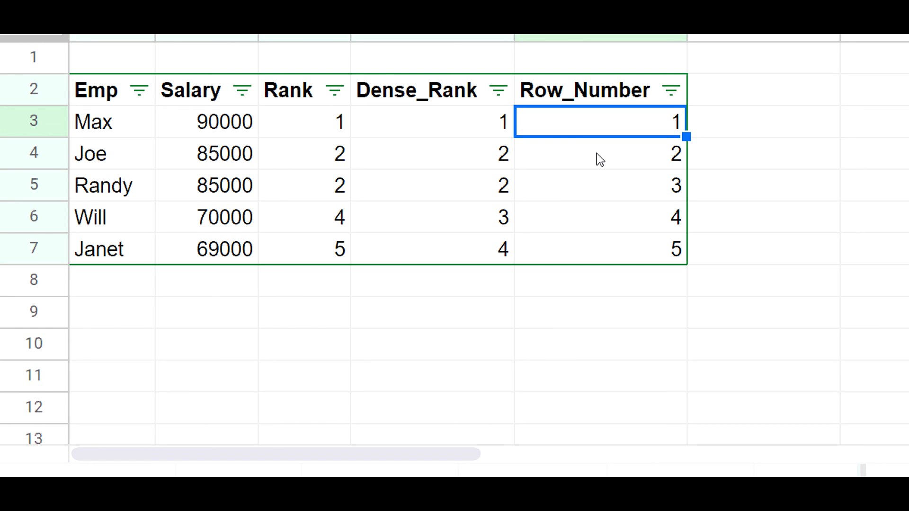
pyautogui.click(600, 153)
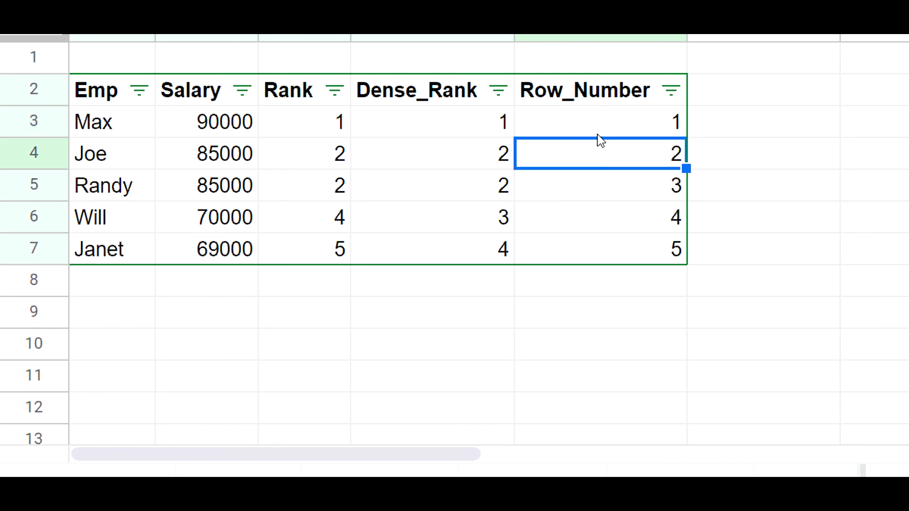
pyautogui.click(206, 122)
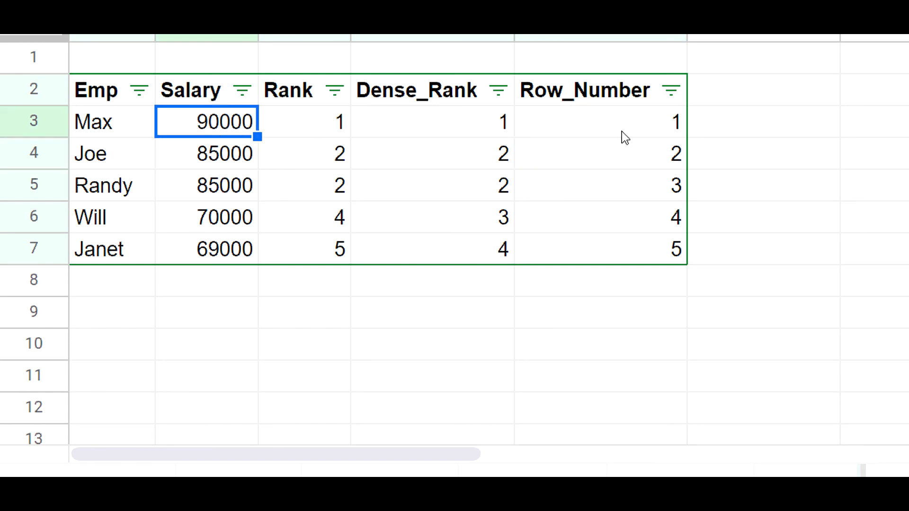
pyautogui.click(206, 153)
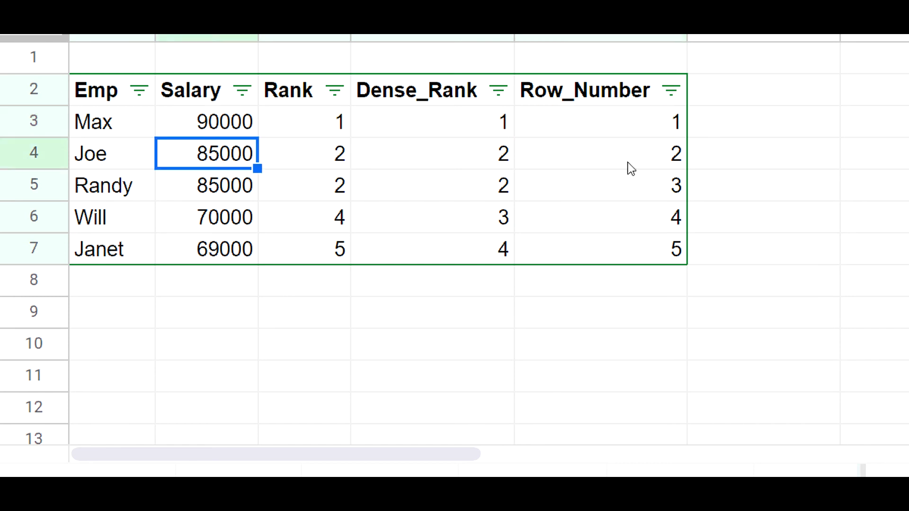
pyautogui.click(600, 186)
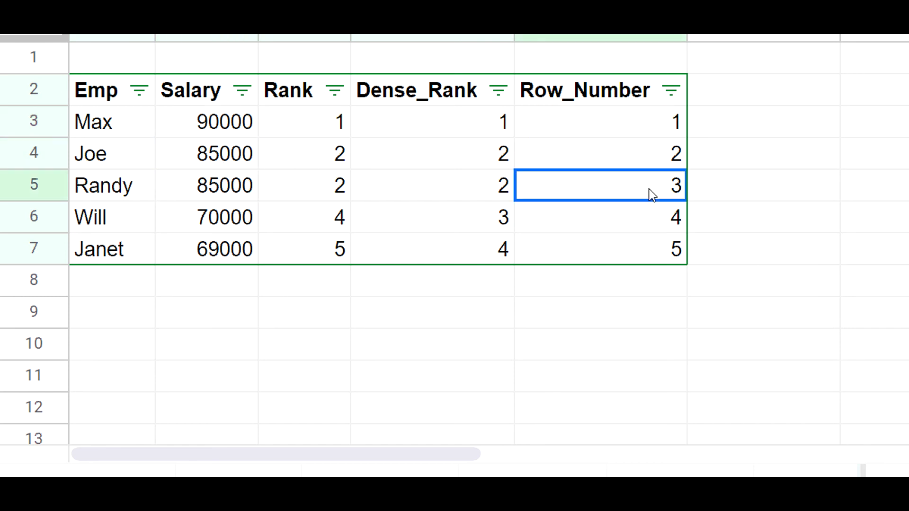
pyautogui.click(206, 154)
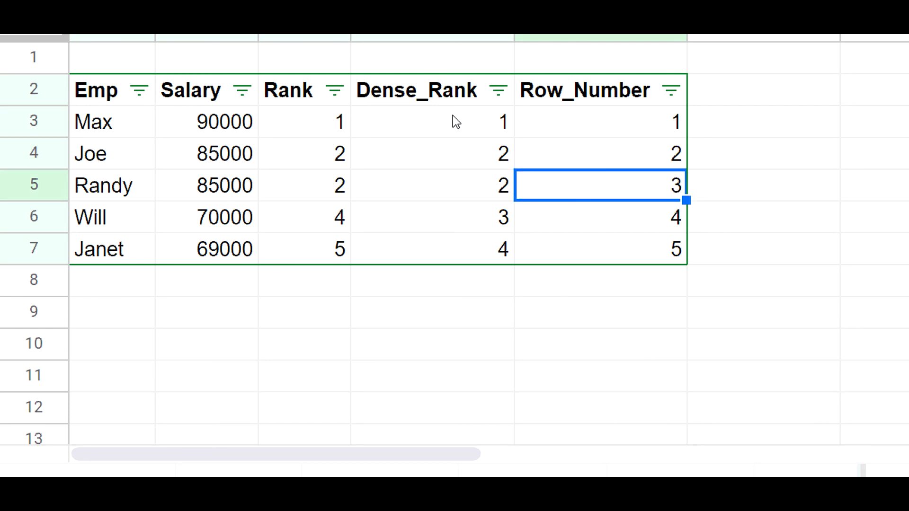
pyautogui.moveTo(404, 144)
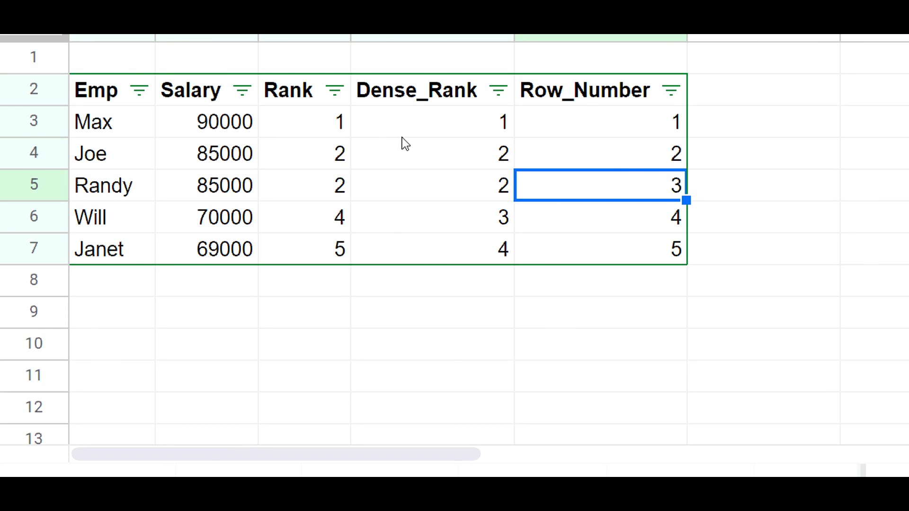
pyautogui.moveTo(451, 130)
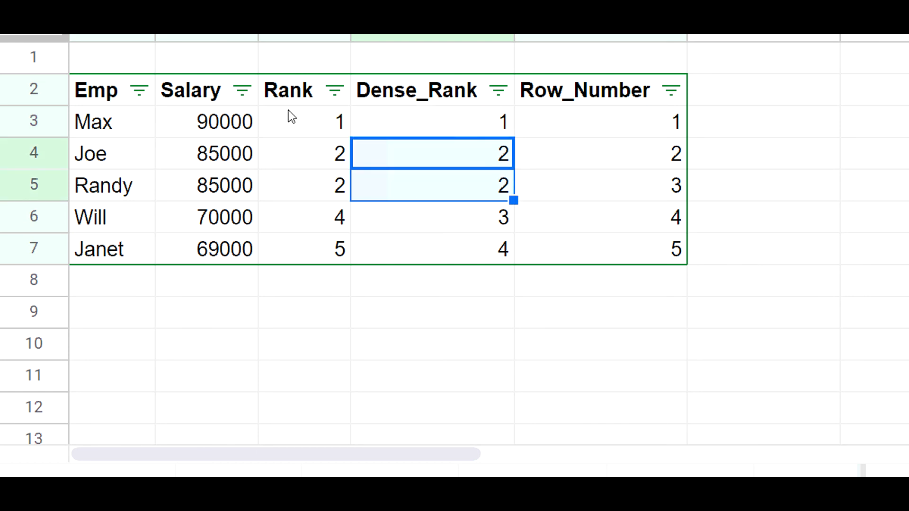
pyautogui.click(302, 121)
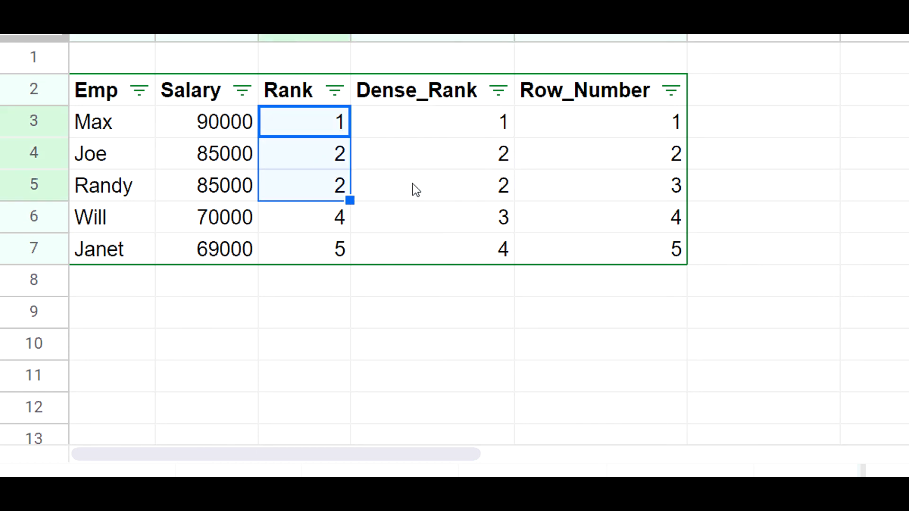
pyautogui.click(432, 217)
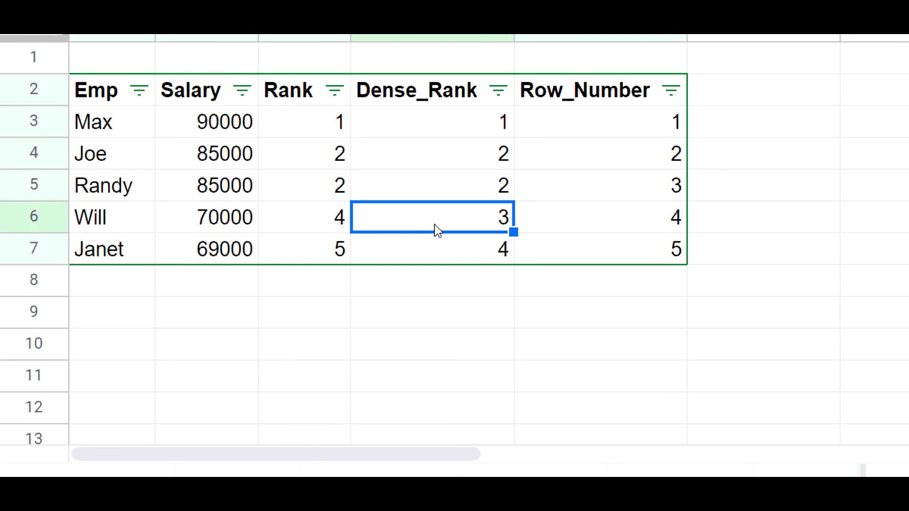
pyautogui.moveTo(453, 226)
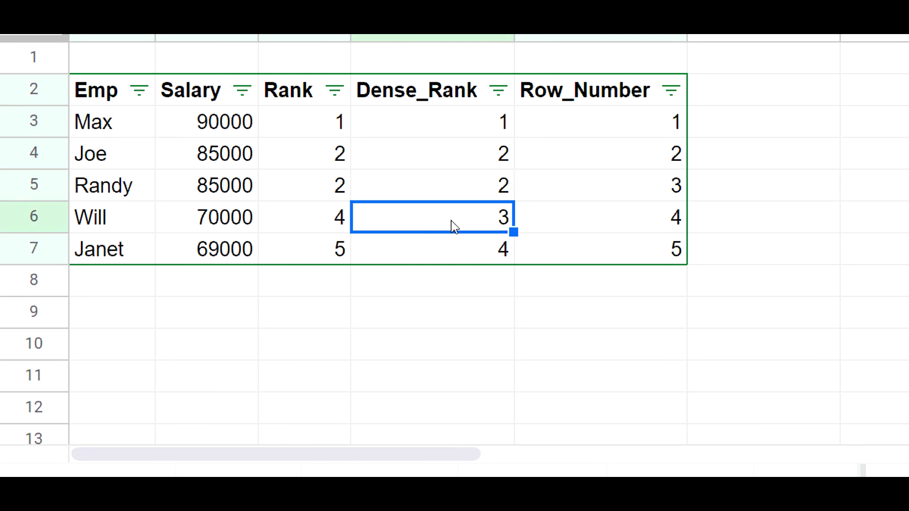
pyautogui.click(206, 217)
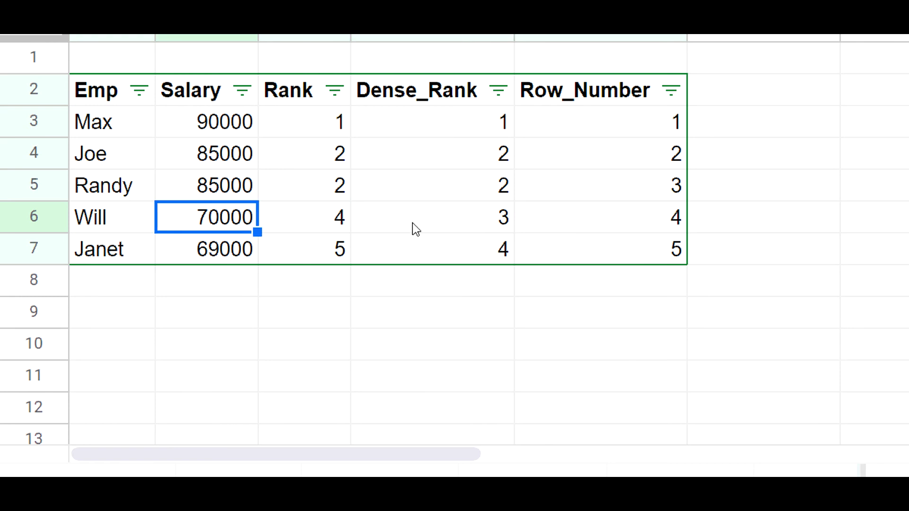
pyautogui.click(431, 217)
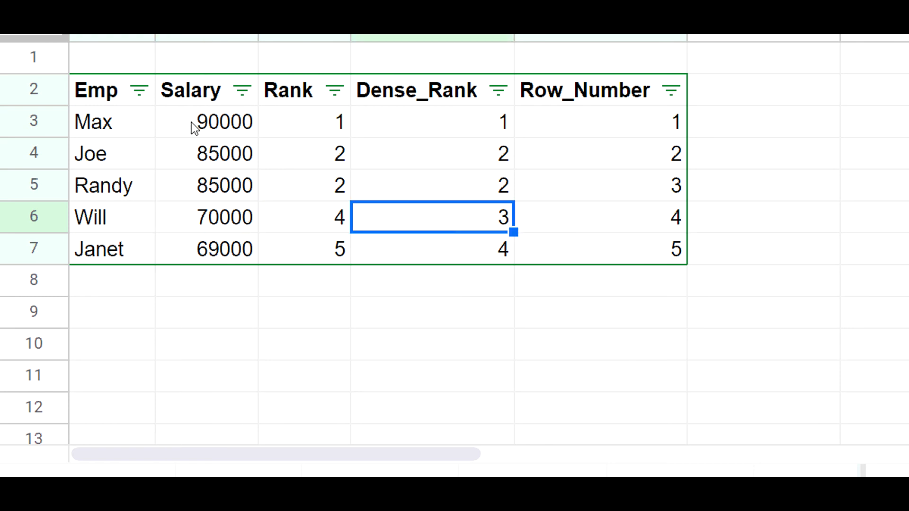
pyautogui.click(223, 121)
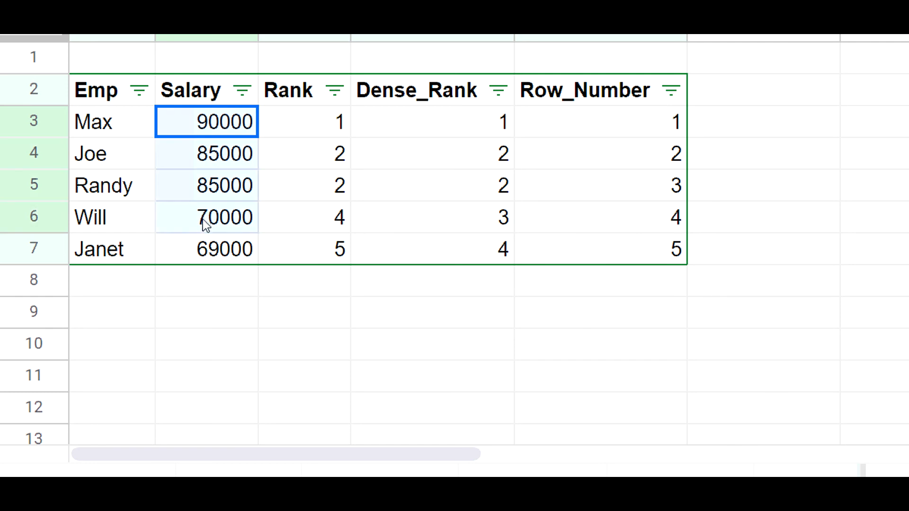
pyautogui.click(431, 122)
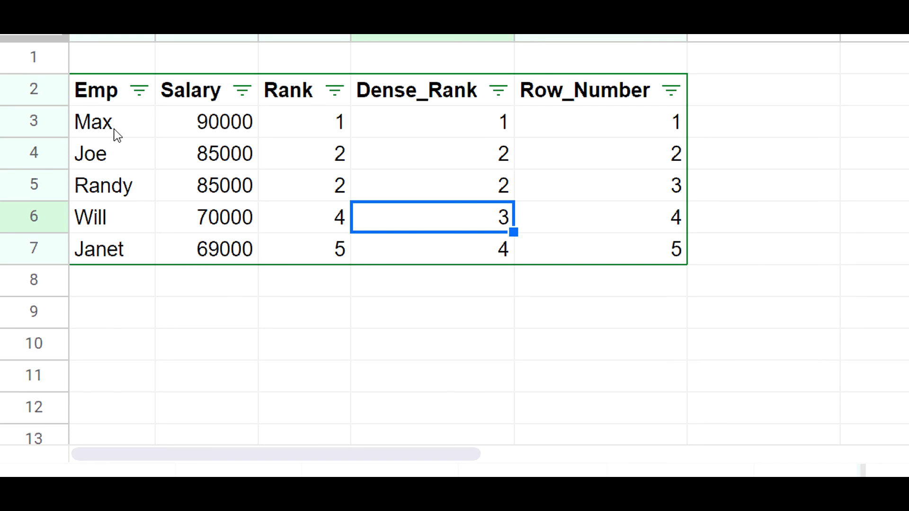
pyautogui.moveTo(467, 135)
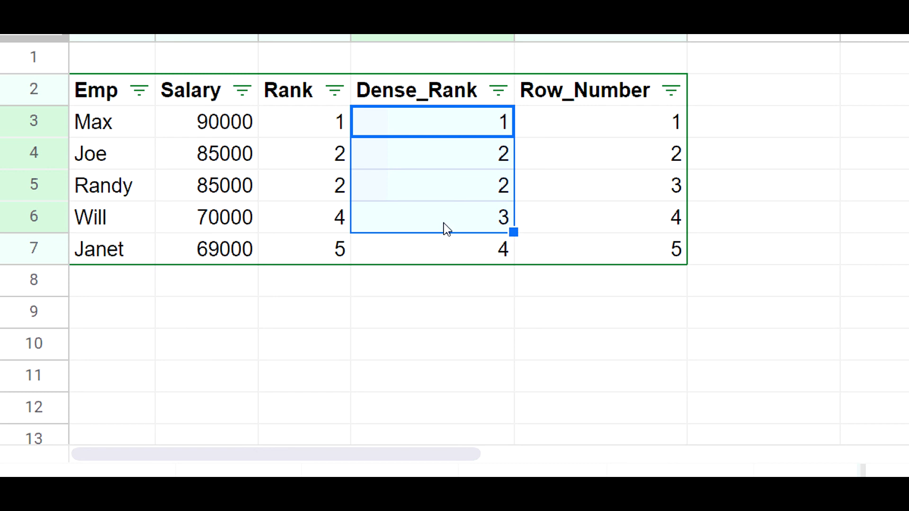
pyautogui.moveTo(447, 159)
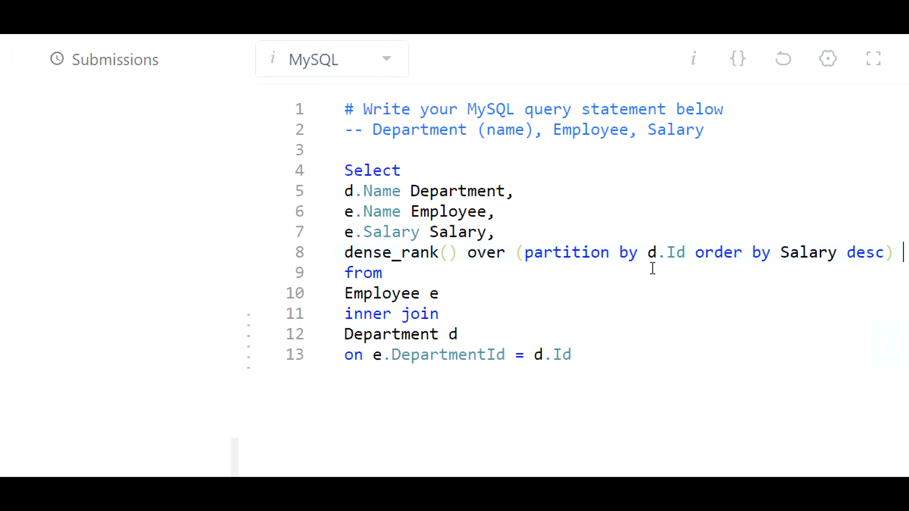
# Alias the dense_rank column as rnk and draft a 'where rnk <= 3' filter.
pyautogui.write('rnk')
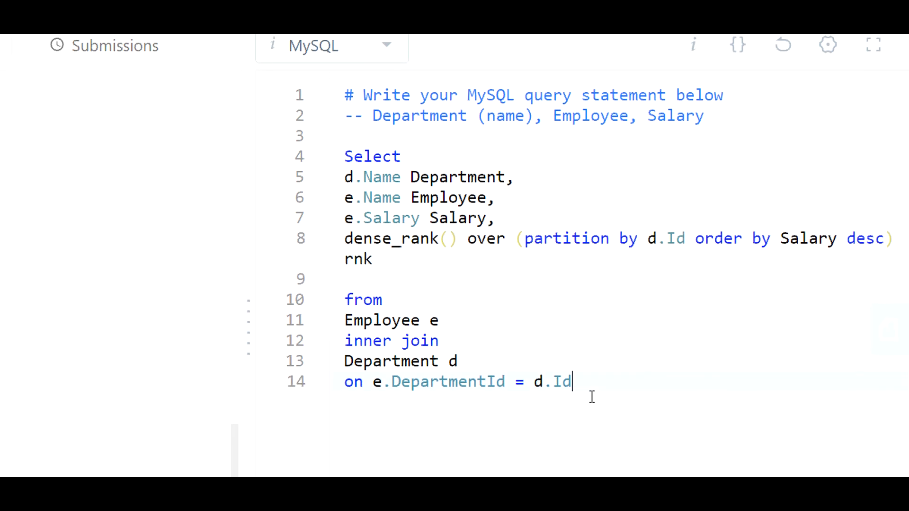
pyautogui.write('wher')
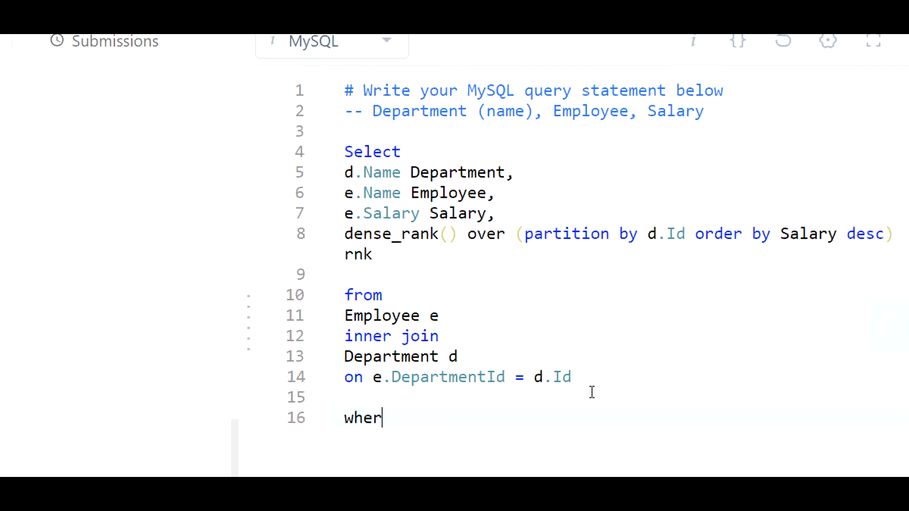
pyautogui.write('e')
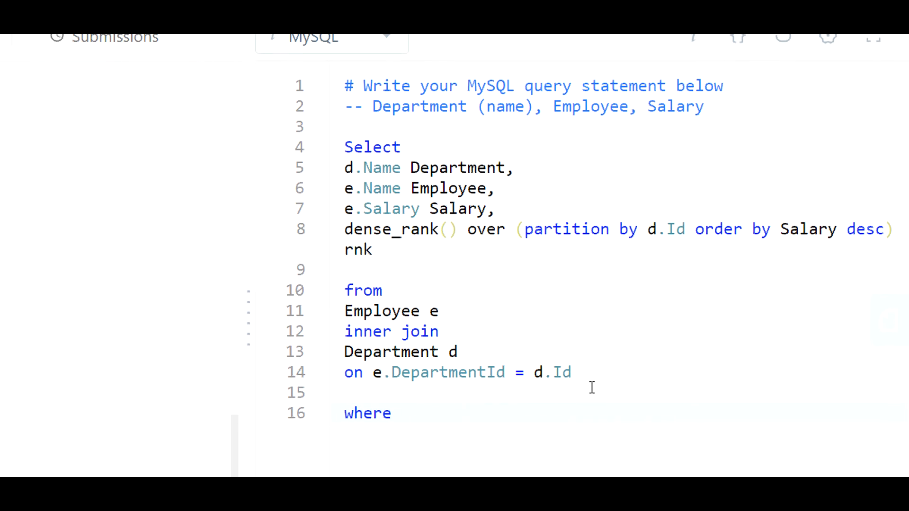
pyautogui.write('rnk <')
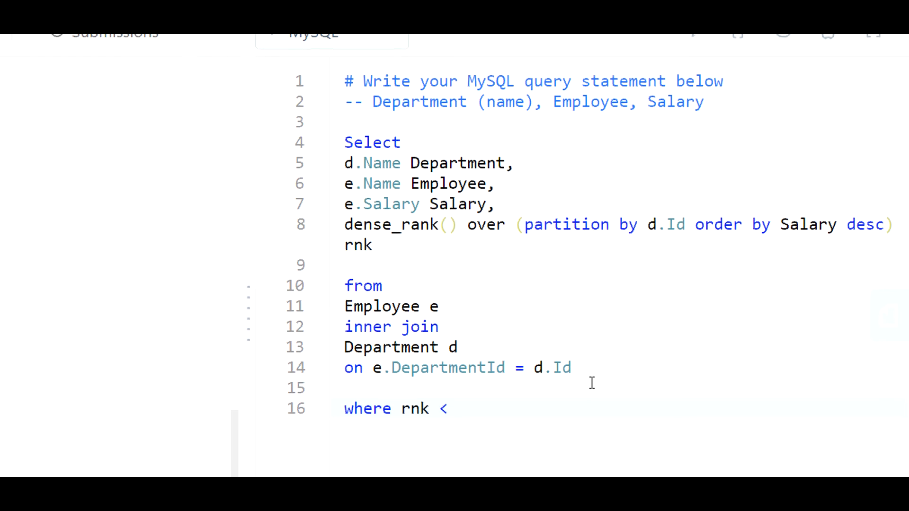
pyautogui.write('= 3')
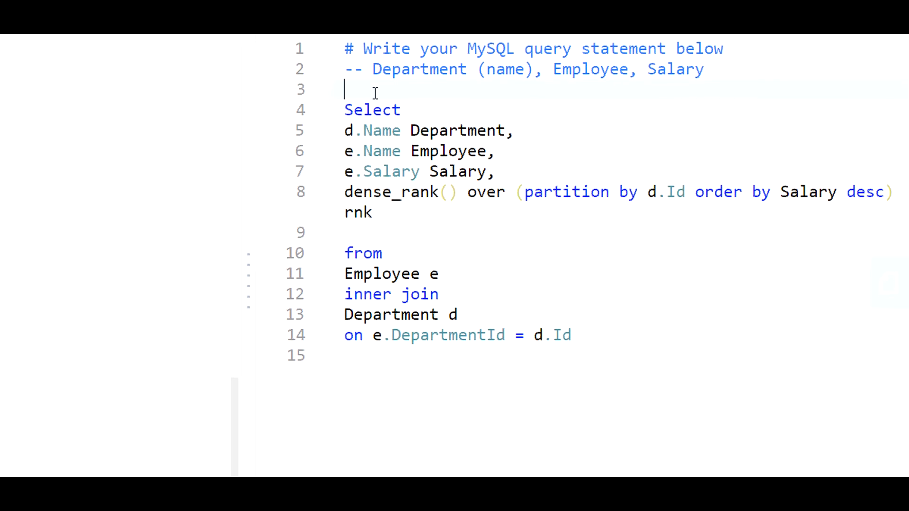
# Wrap the ranking query in 'with cte as(' and begin an outer select of Department, Employee, Salary.
pyautogui.write('with')
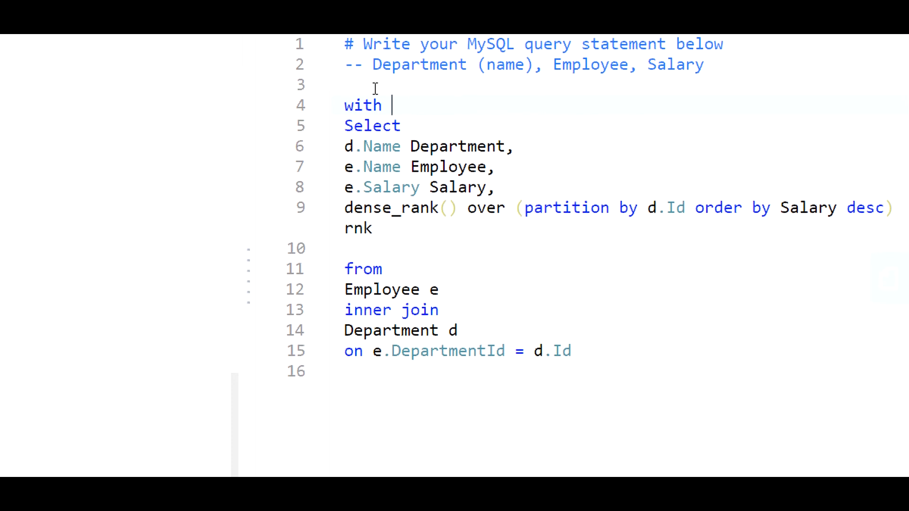
pyautogui.write('cte')
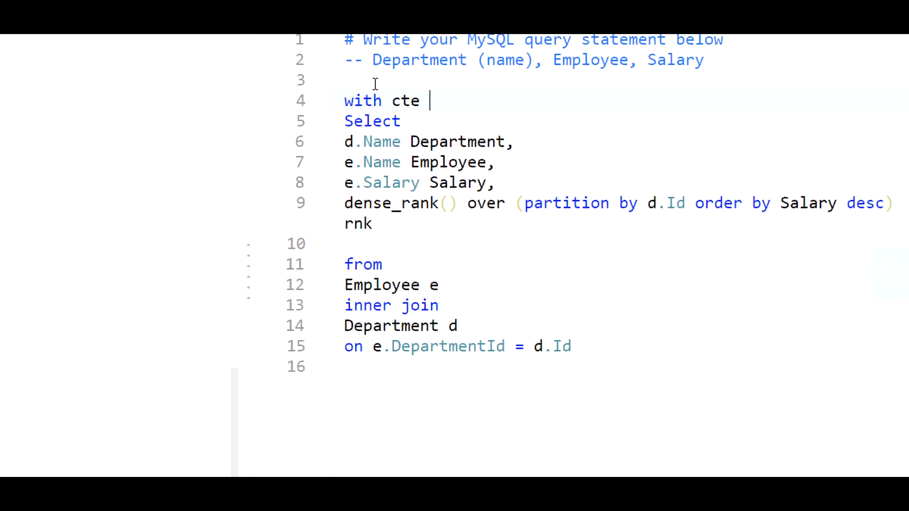
pyautogui.write('as(')
pyautogui.click(625, 367)
pyautogui.write(')')
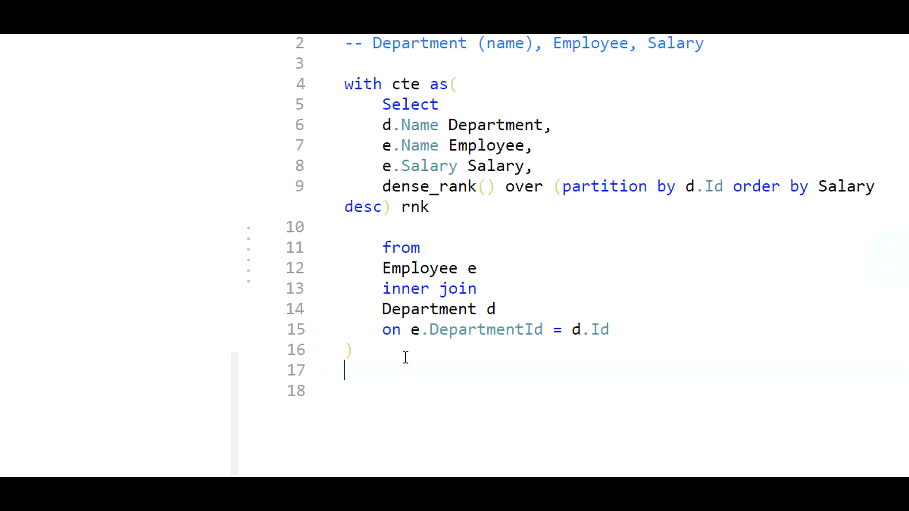
pyautogui.write('select')
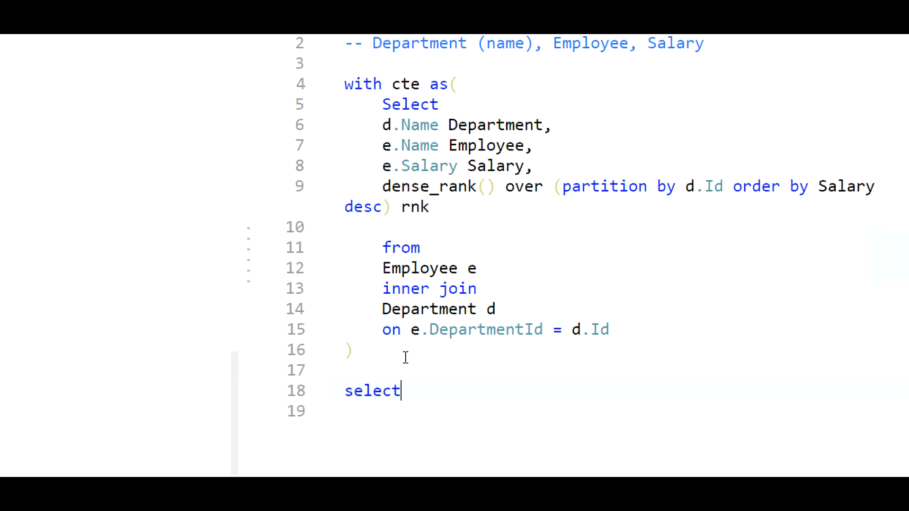
pyautogui.write('Depaa')
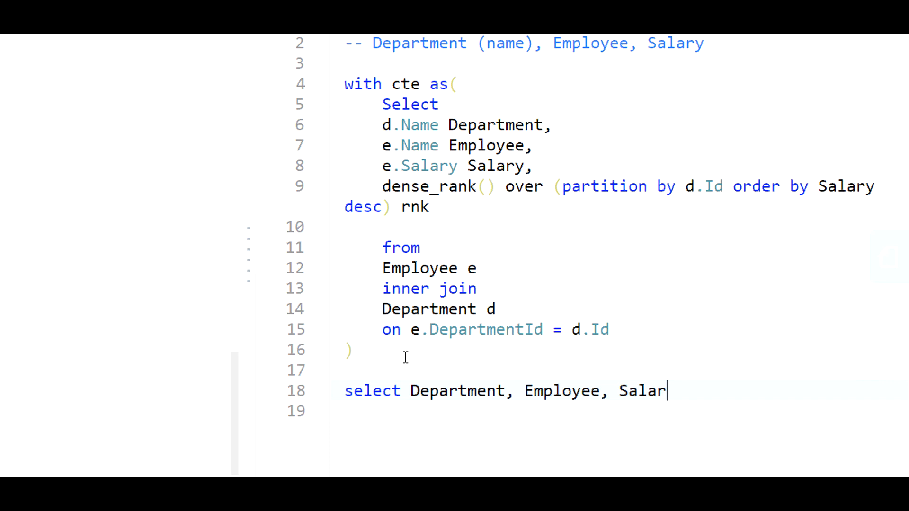
pyautogui.write('y')
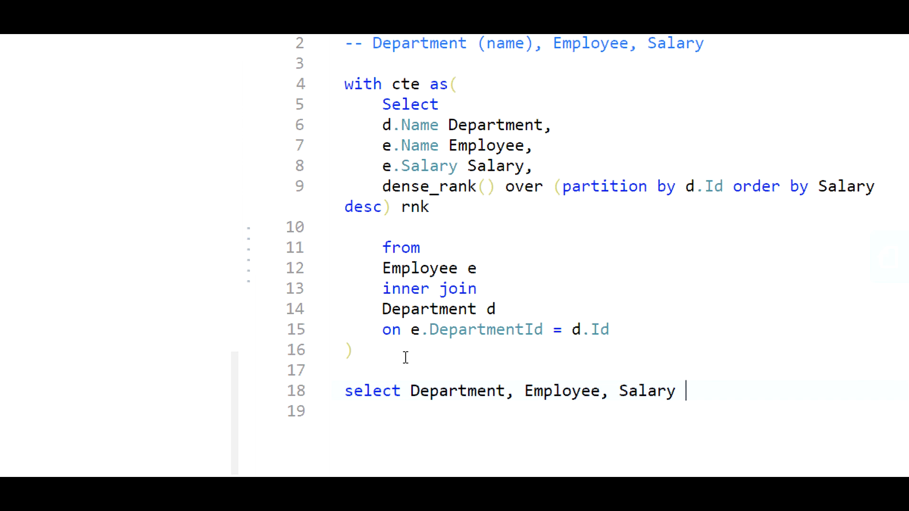
# Select from cte where rnk <= 3, end with a semicolon, and submit.
pyautogui.write('from')
pyautogui.write('cte where')
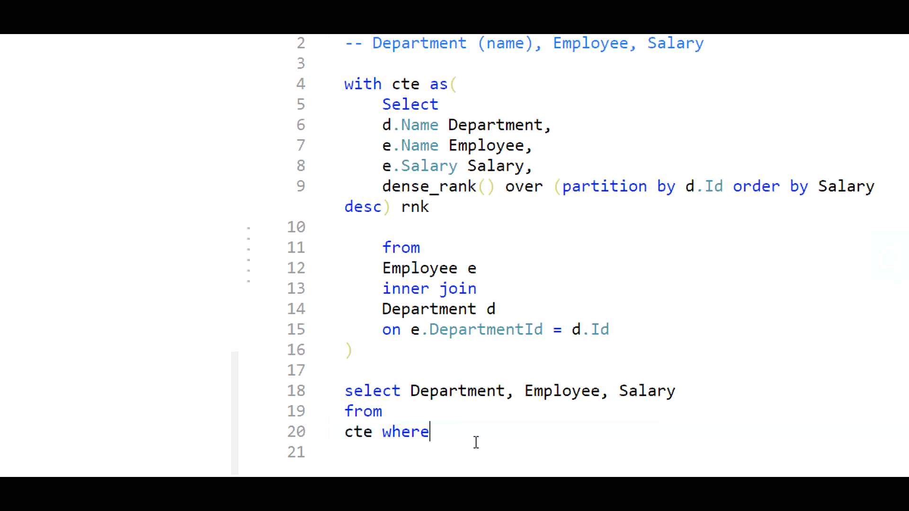
pyautogui.write('rnk')
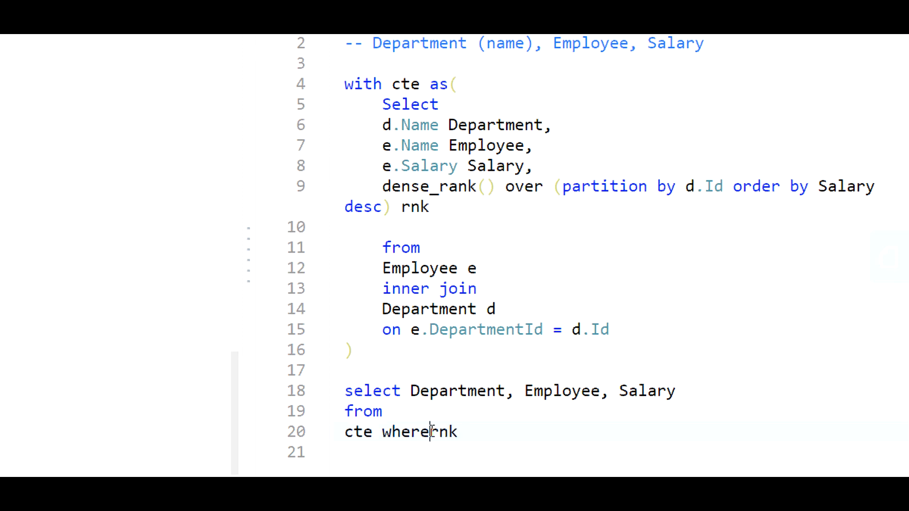
pyautogui.write('<')
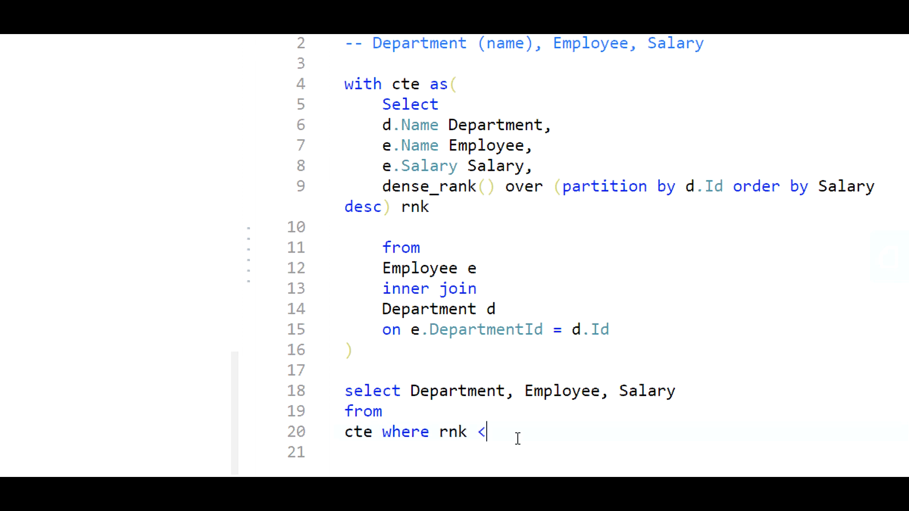
pyautogui.write('=')
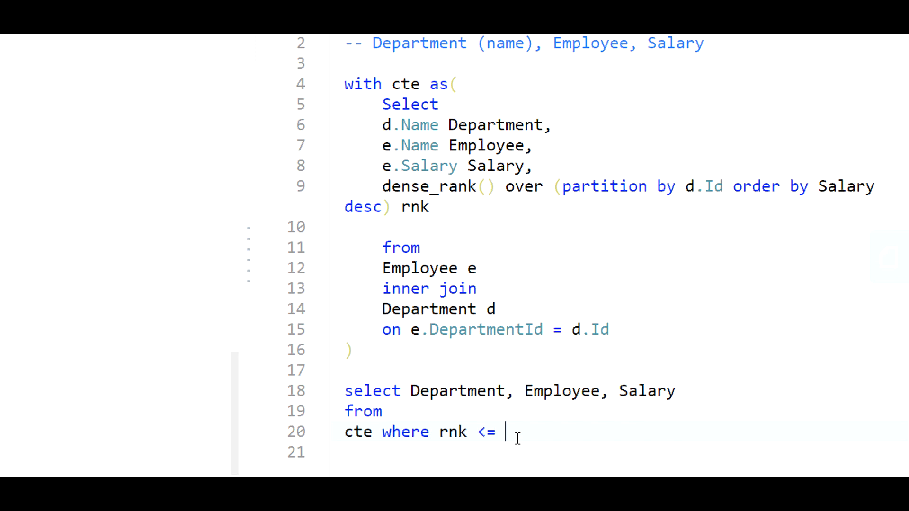
pyautogui.write('3')
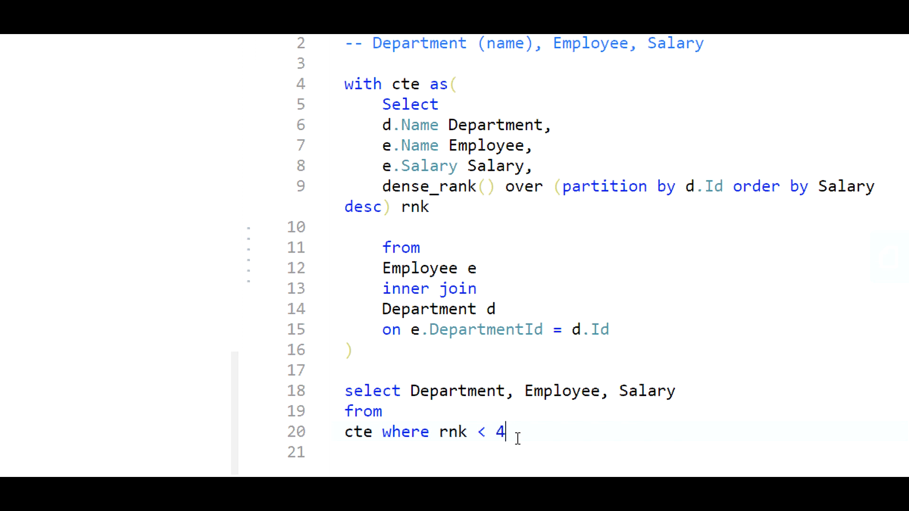
pyautogui.write(';')
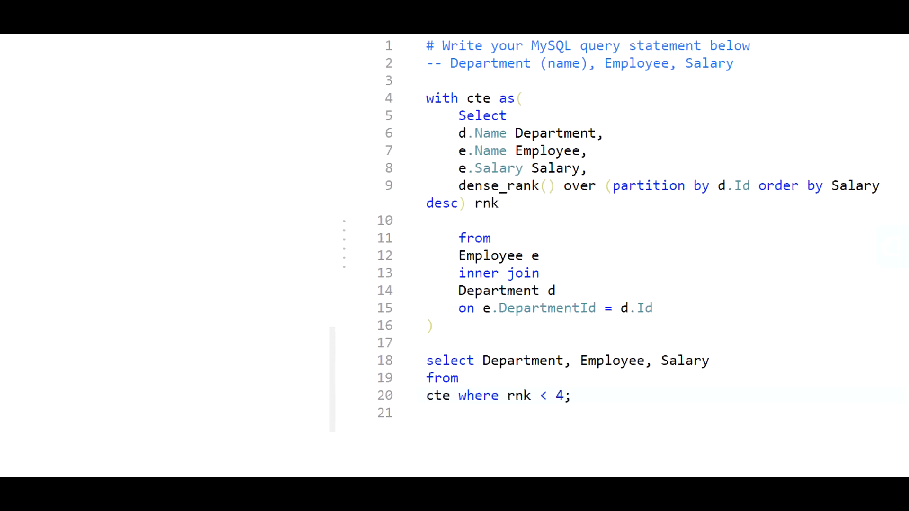
pyautogui.click(778, 476)
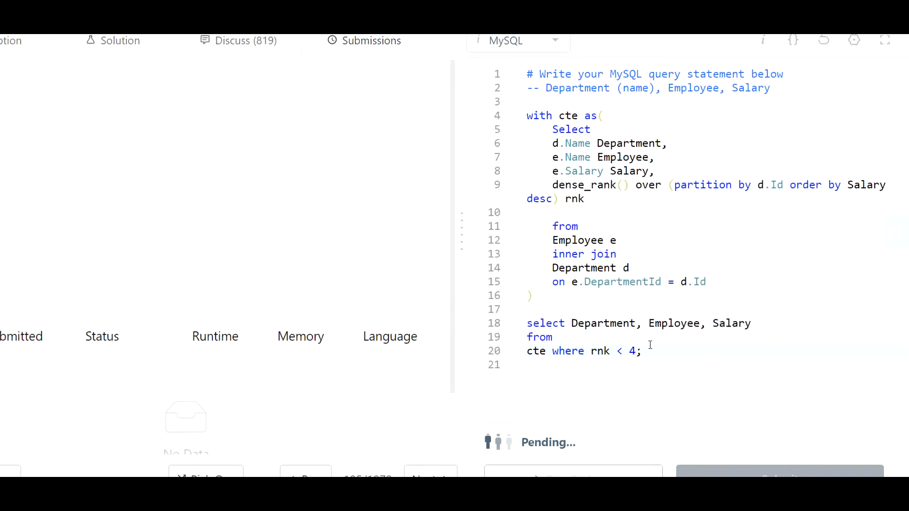